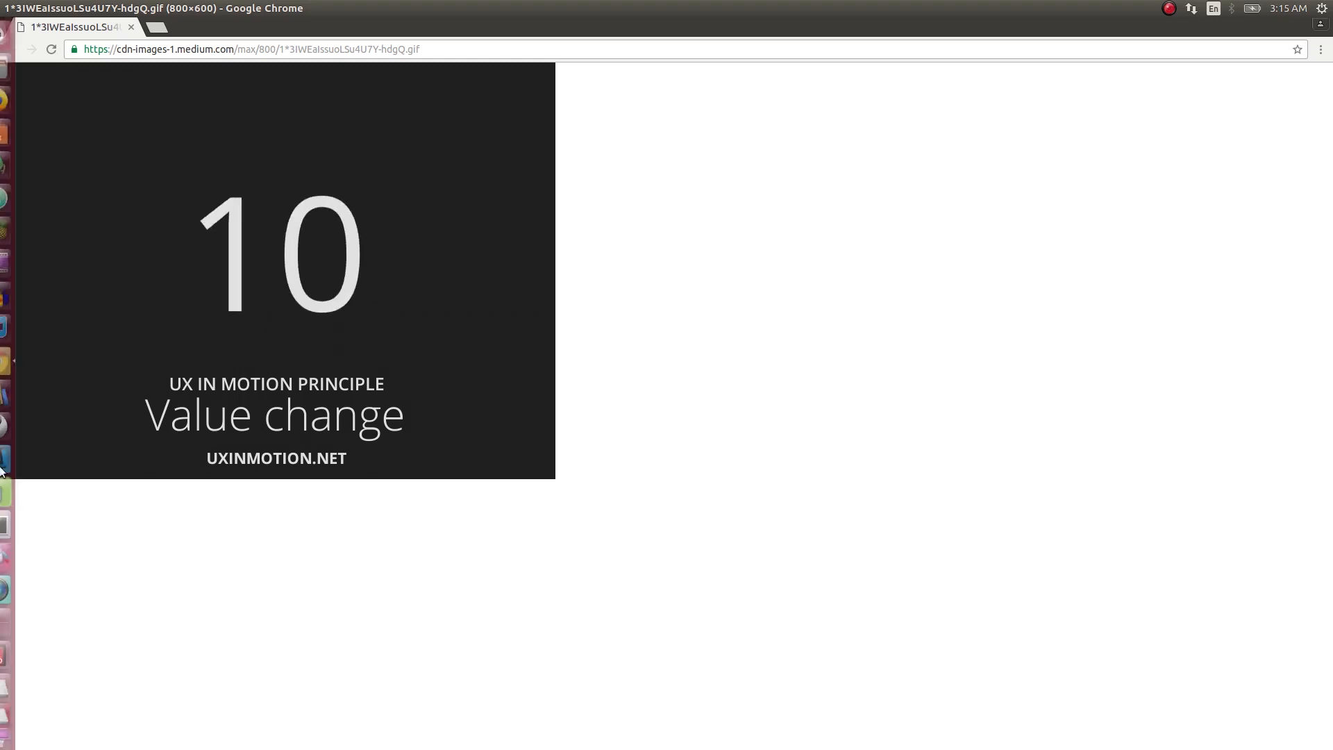
pyautogui.moveTo(9, 493)
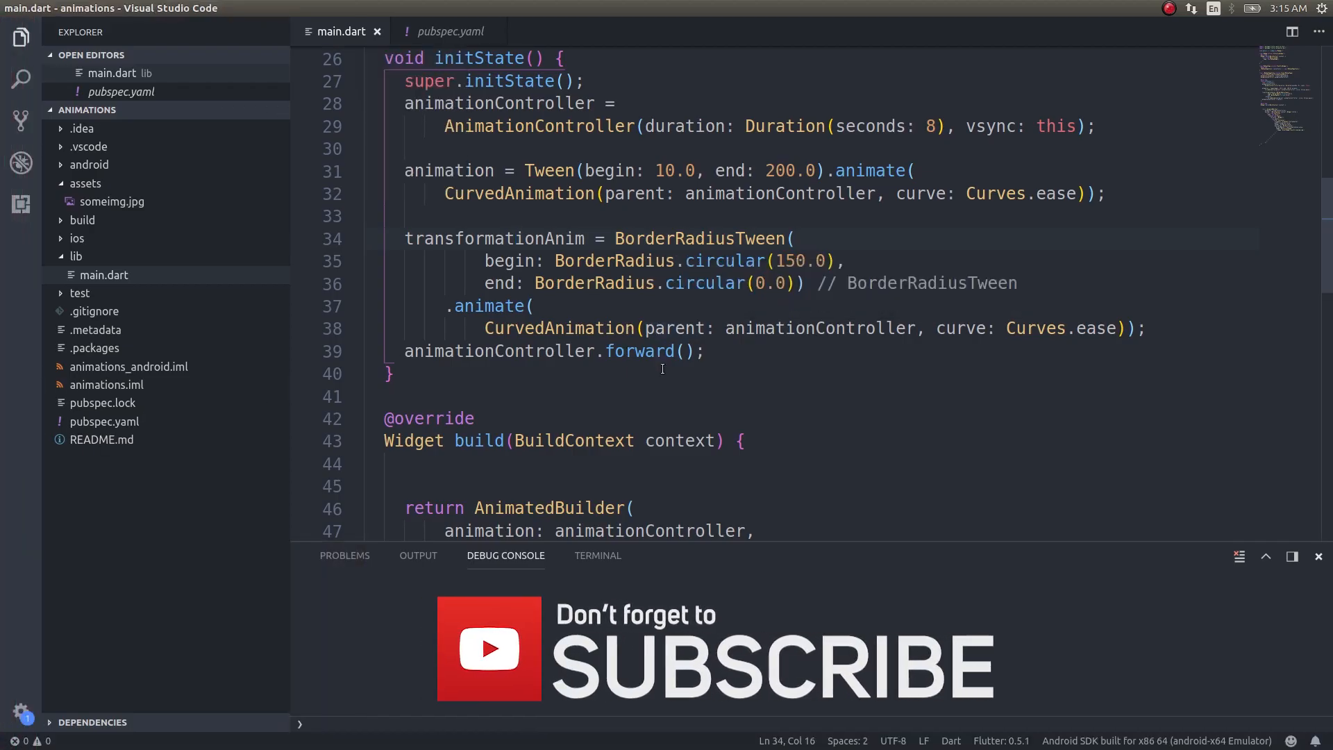
# - Scroll up to the Animation field declaration to remove transformationAnim
pyautogui.scroll(3)
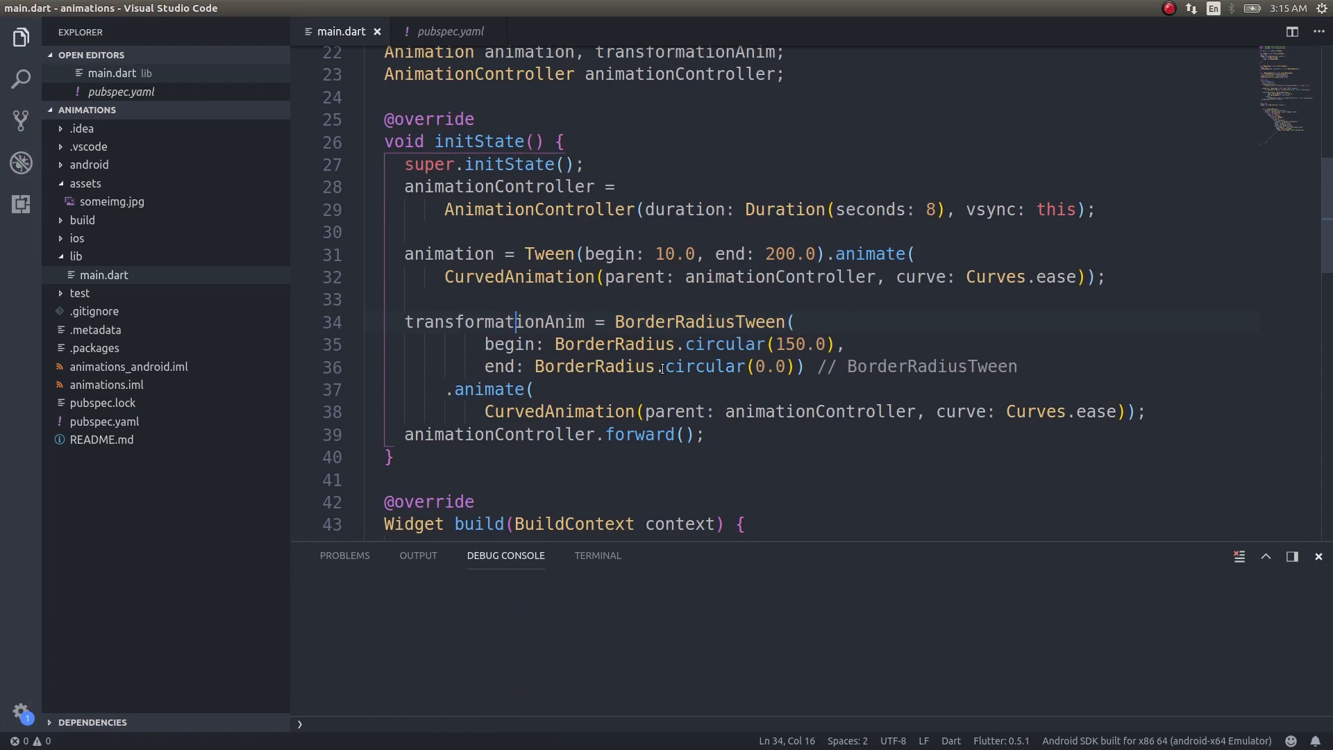
pyautogui.scroll(3)
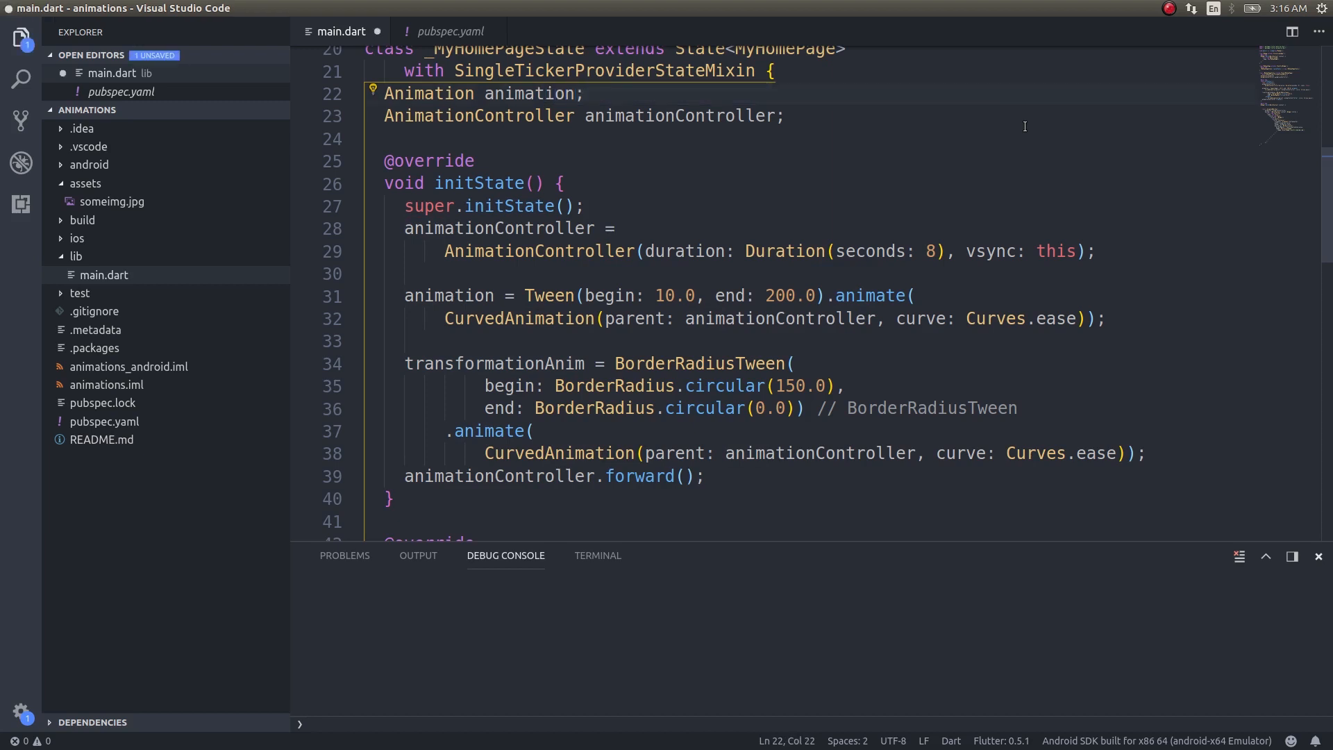
# - Delete the BorderRadiusTween assignment block for transformationAnim
pyautogui.click(576, 251)
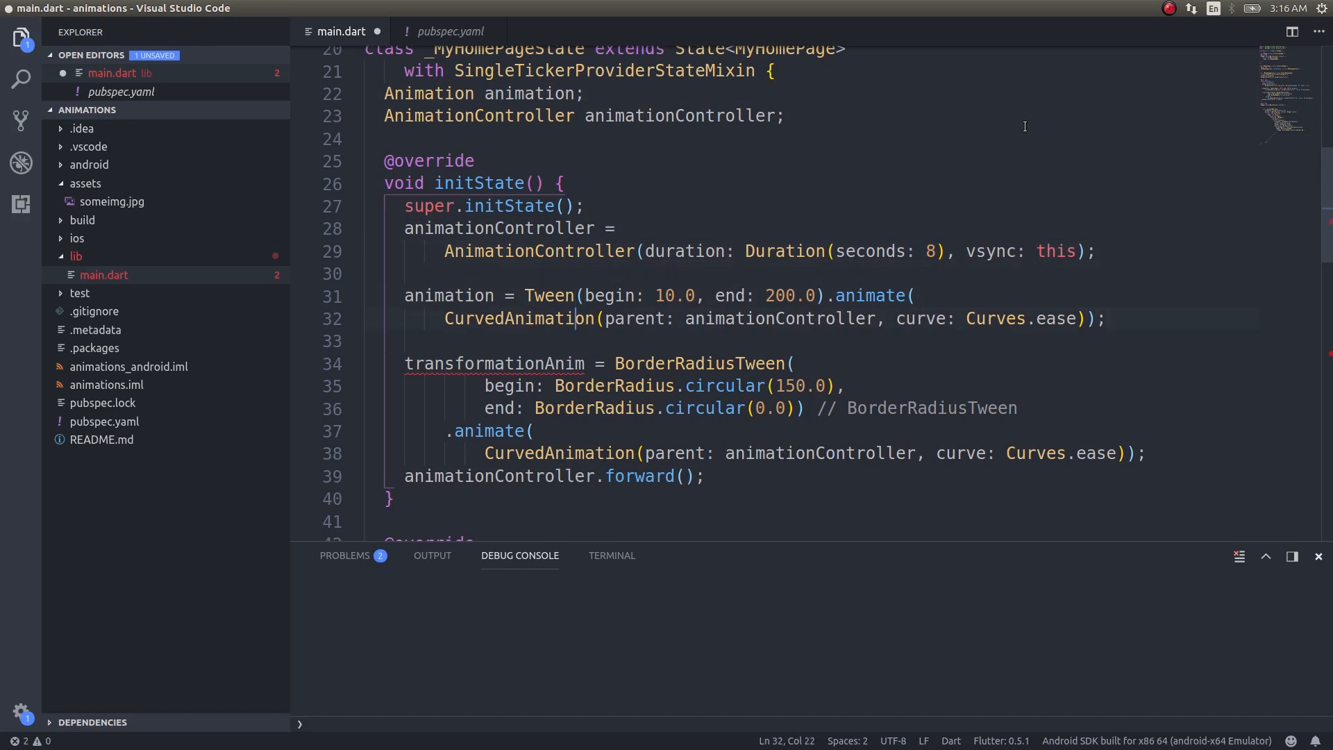
pyautogui.click(405, 363)
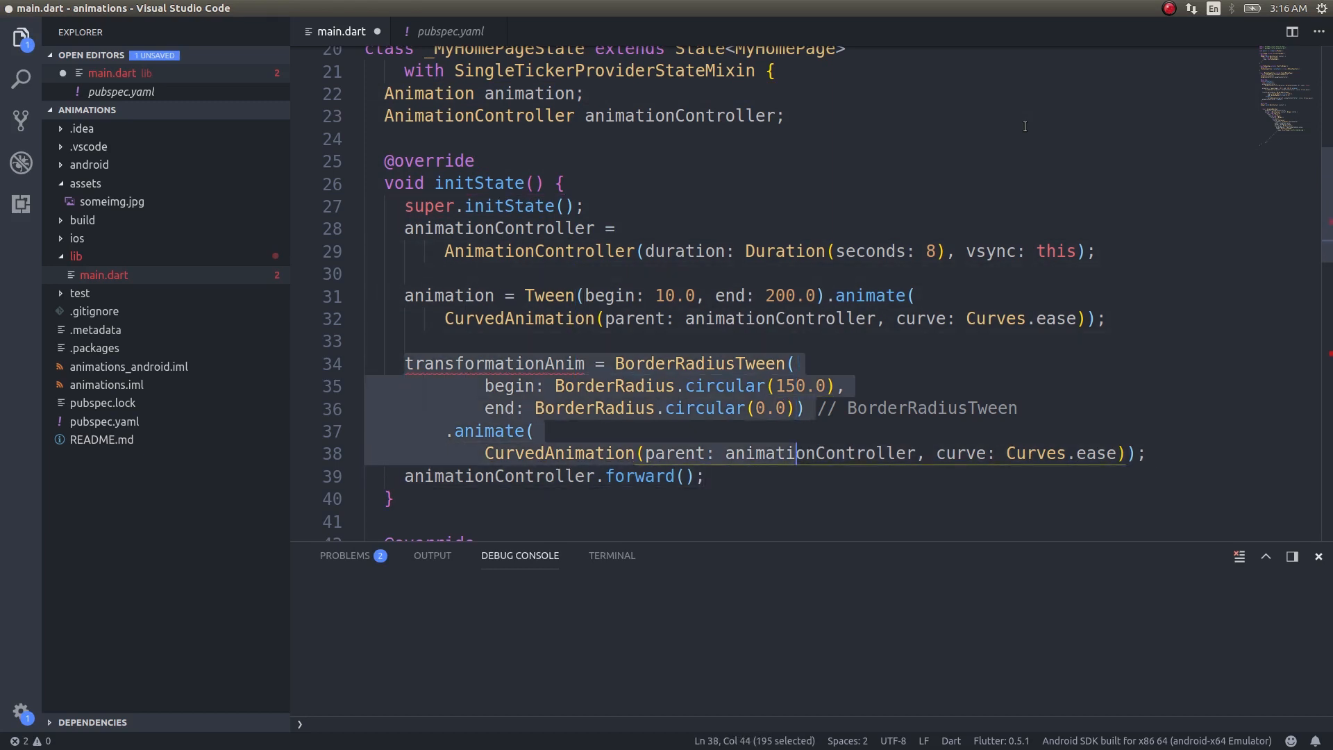
pyautogui.press('Delete')
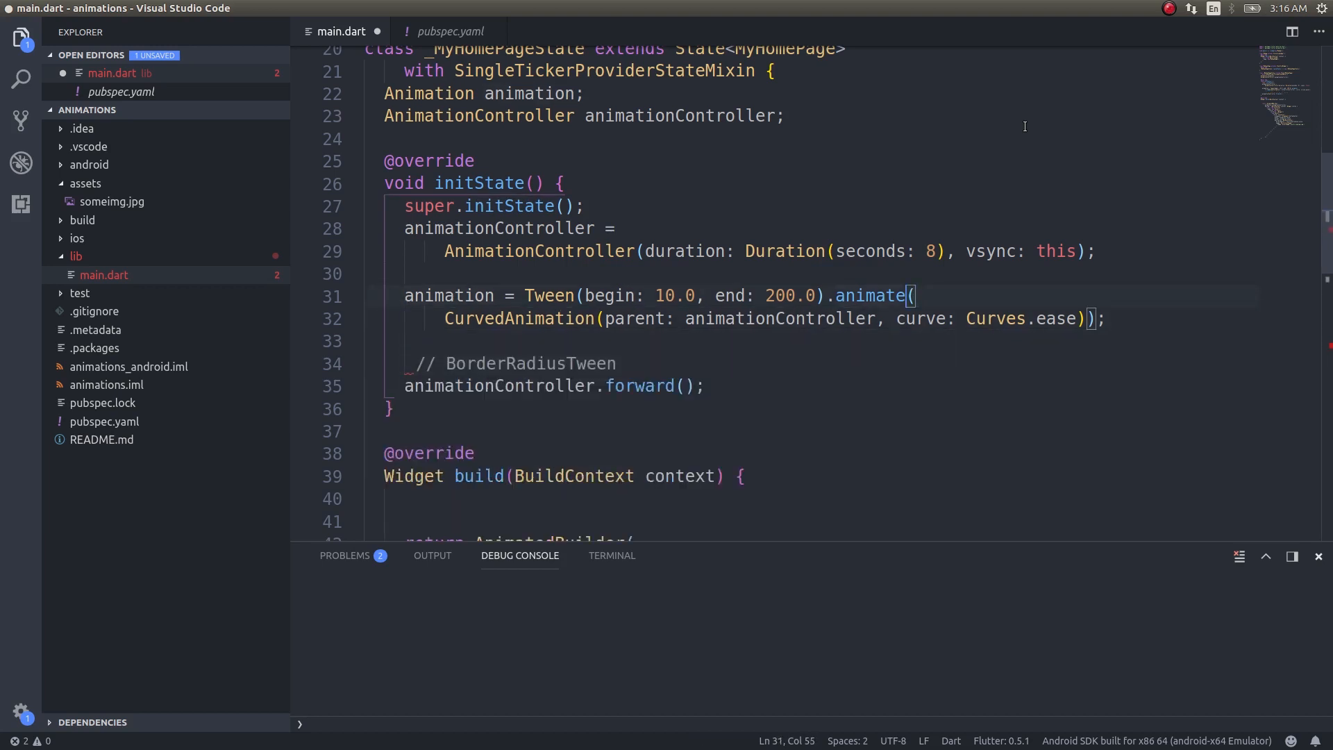
# - Turn the Tween into an IntTween with begin 0 and end 10
pyautogui.click(553, 295)
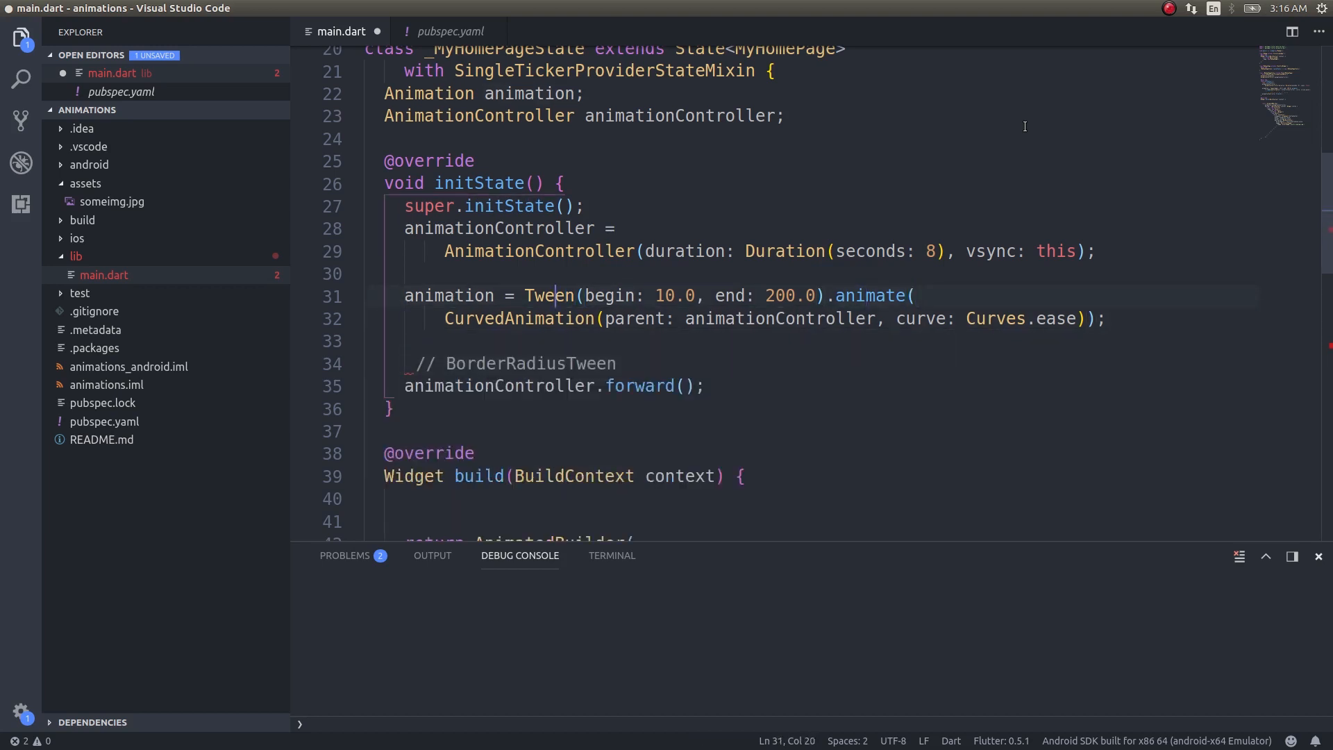
pyautogui.write('Int')
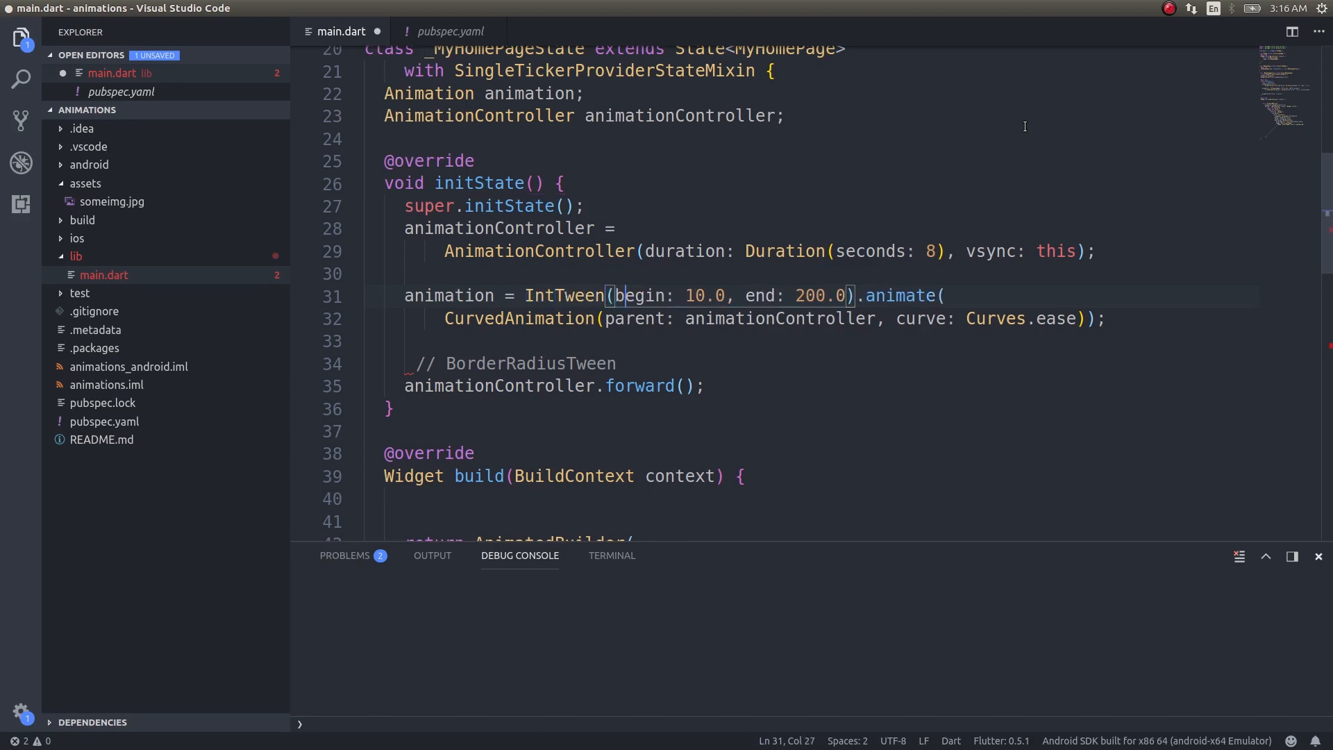
pyautogui.doubleClick(696, 295)
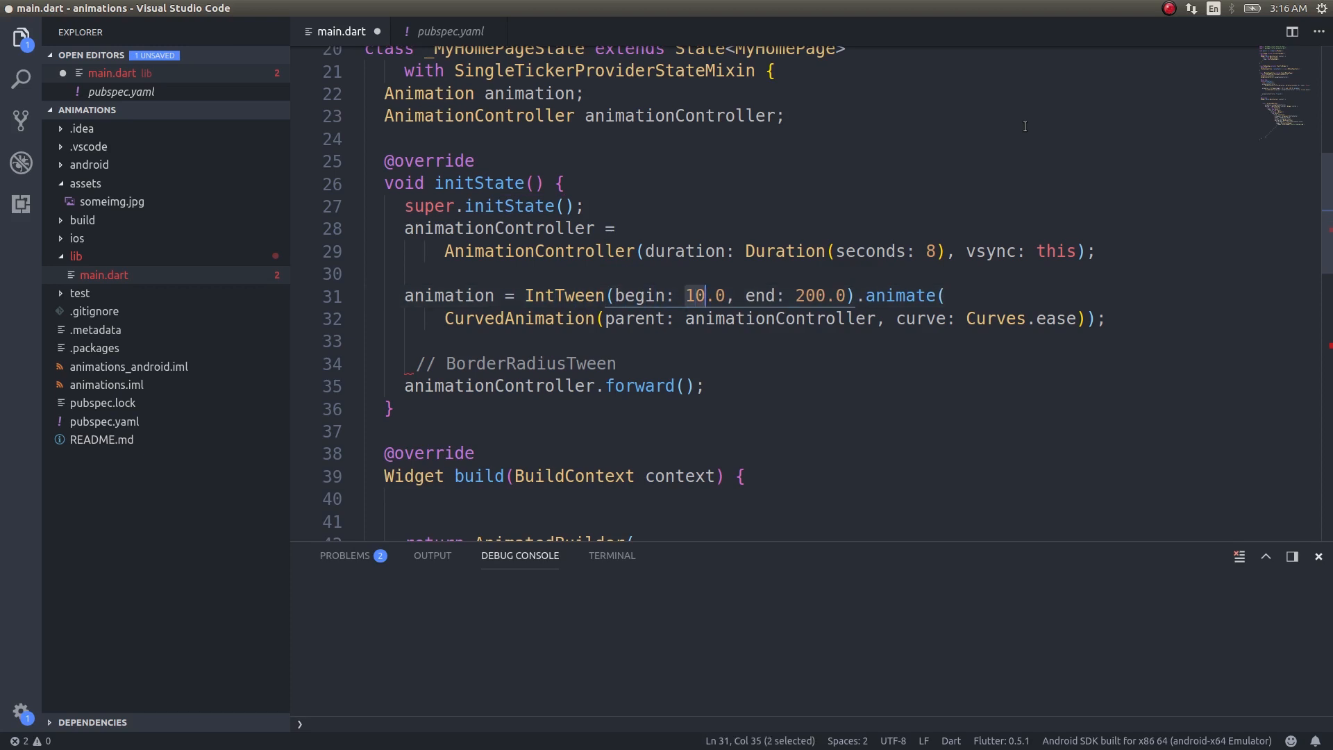
pyautogui.write('0')
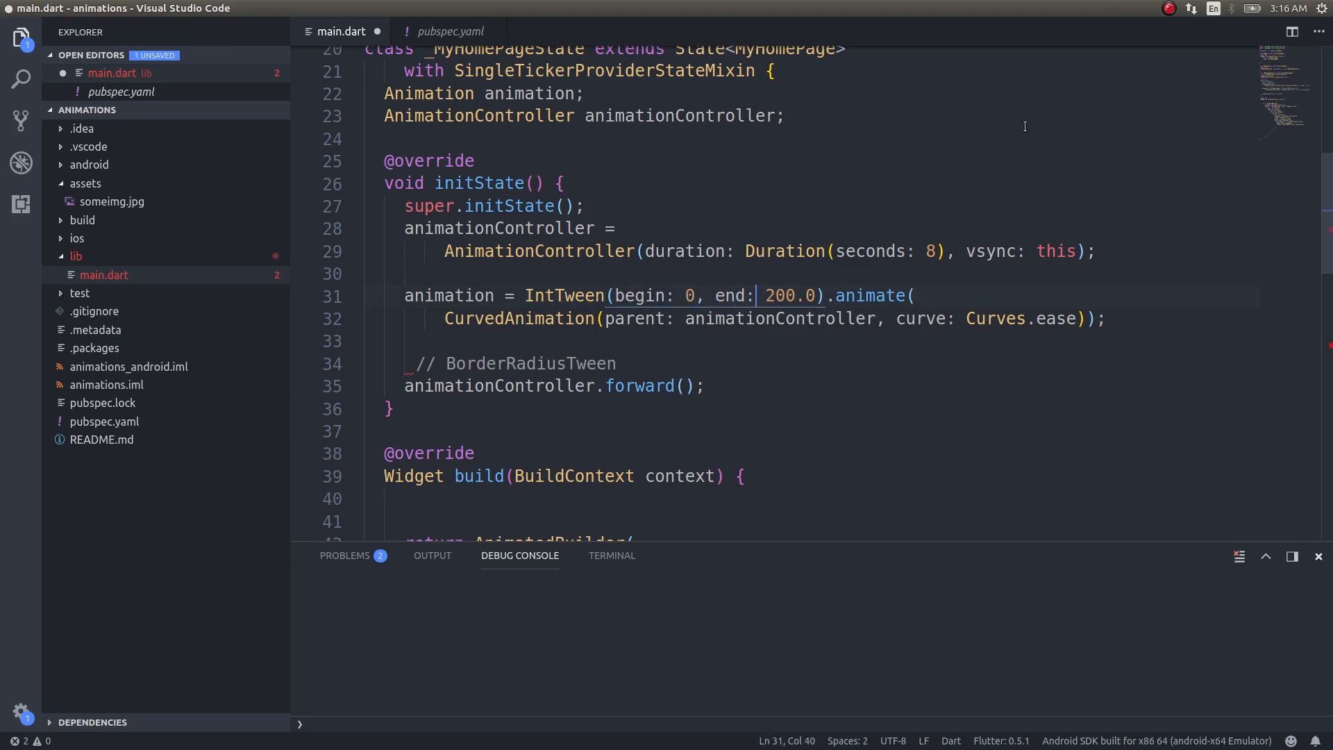
pyautogui.doubleClick(788, 295)
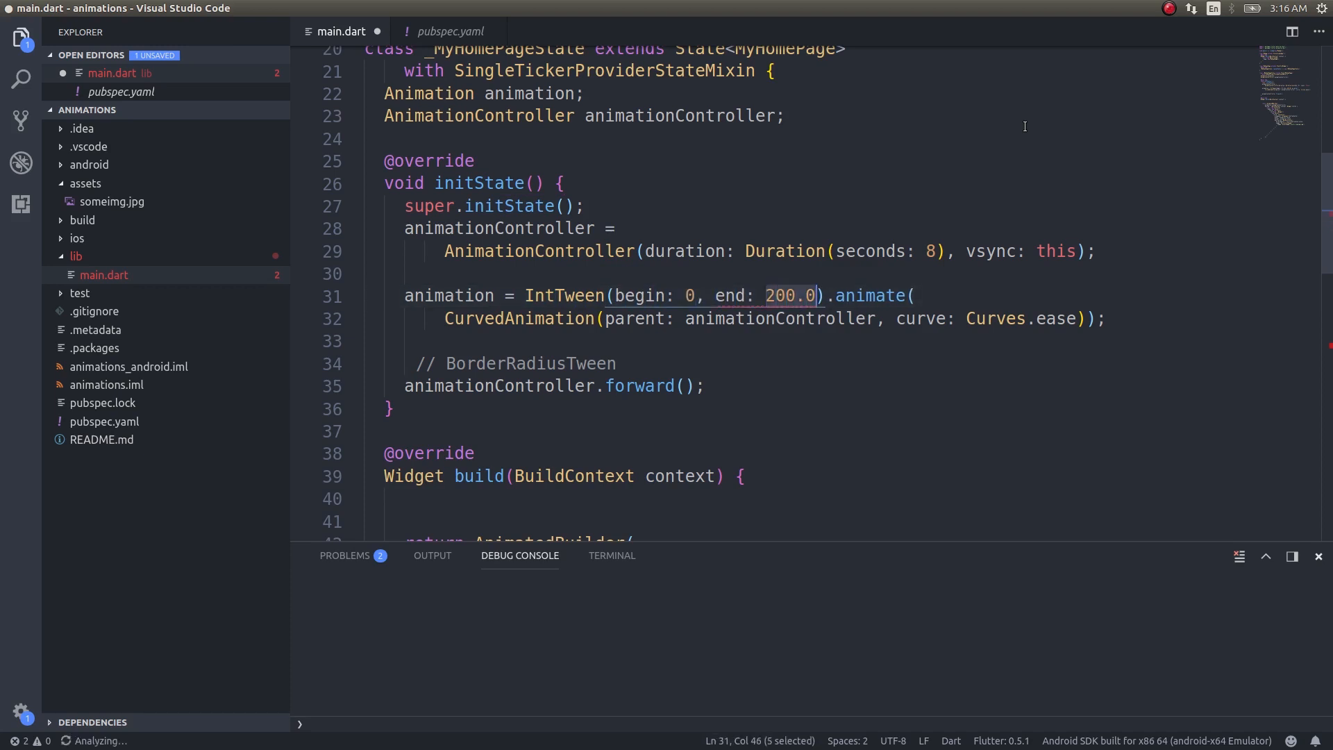
pyautogui.write('10')
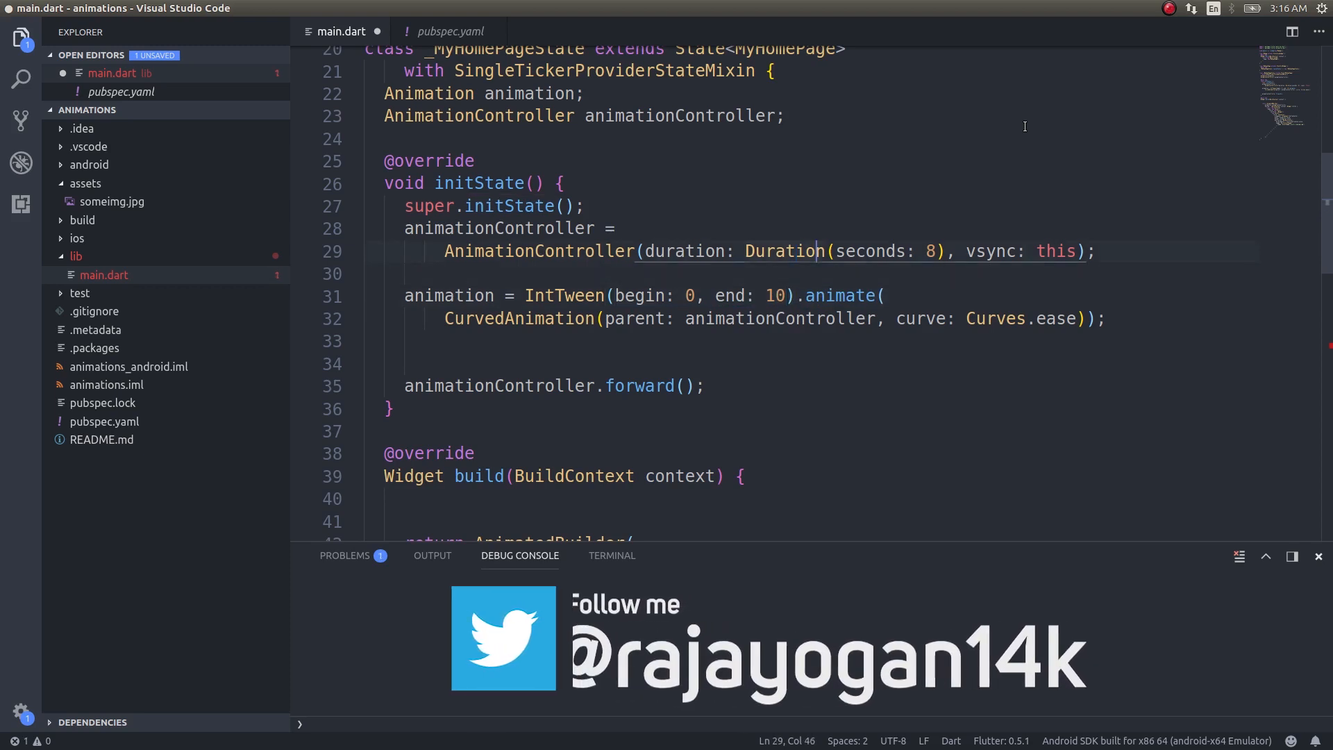
# - Set the controller duration to 4 seconds and the curve to Curves.easeOut
pyautogui.press('BackSpace')
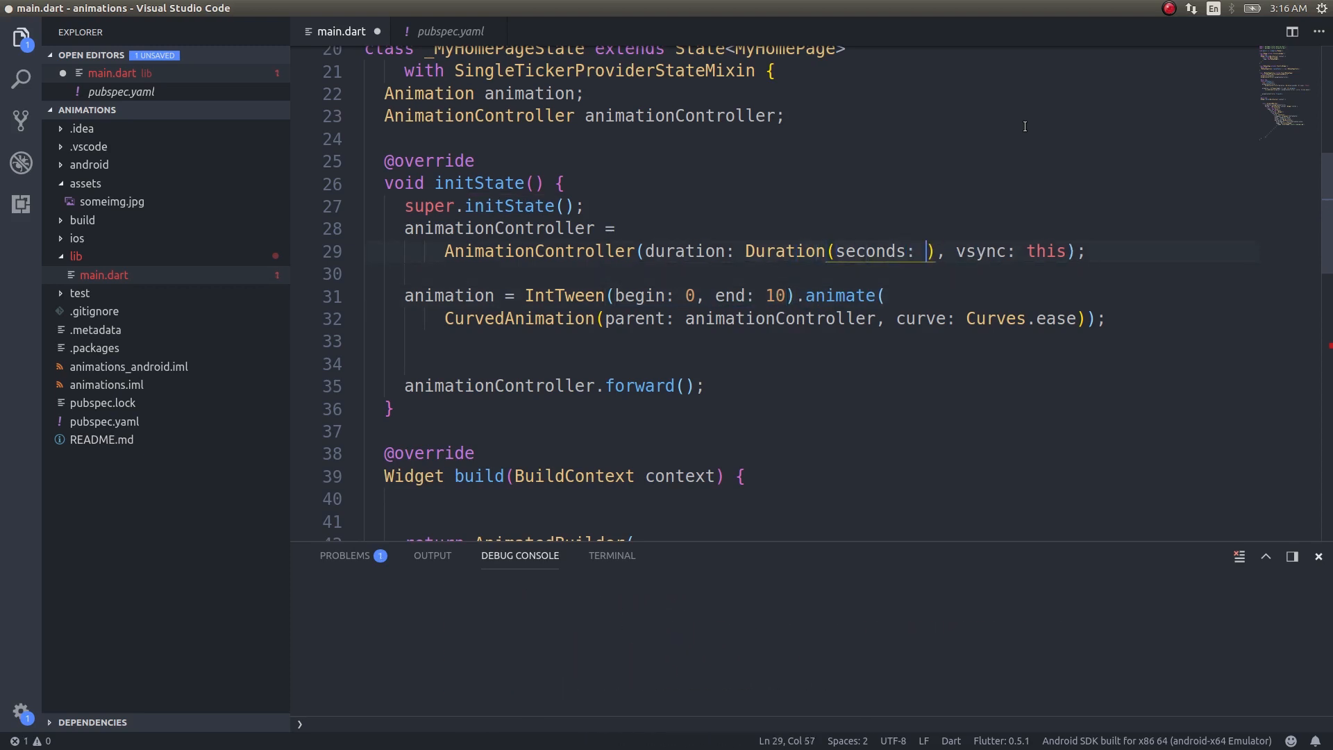
pyautogui.write('4')
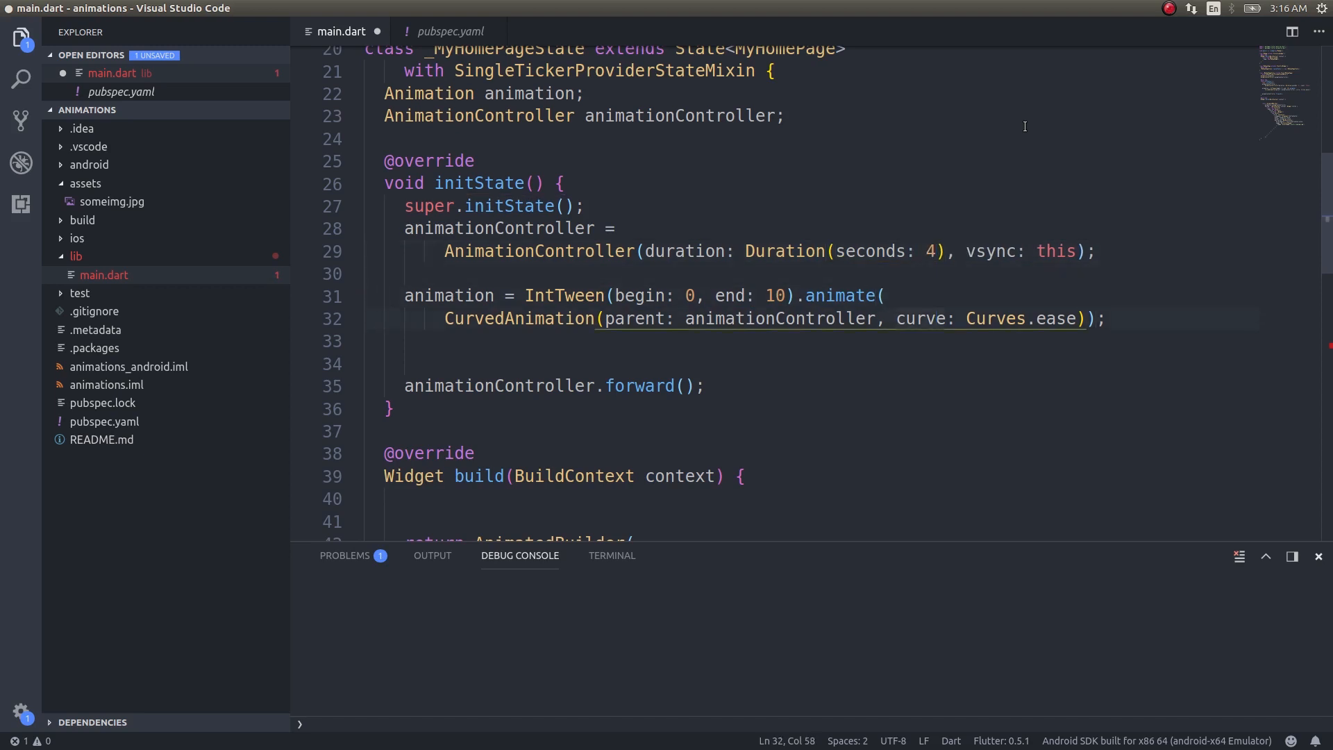
pyautogui.click(1082, 318)
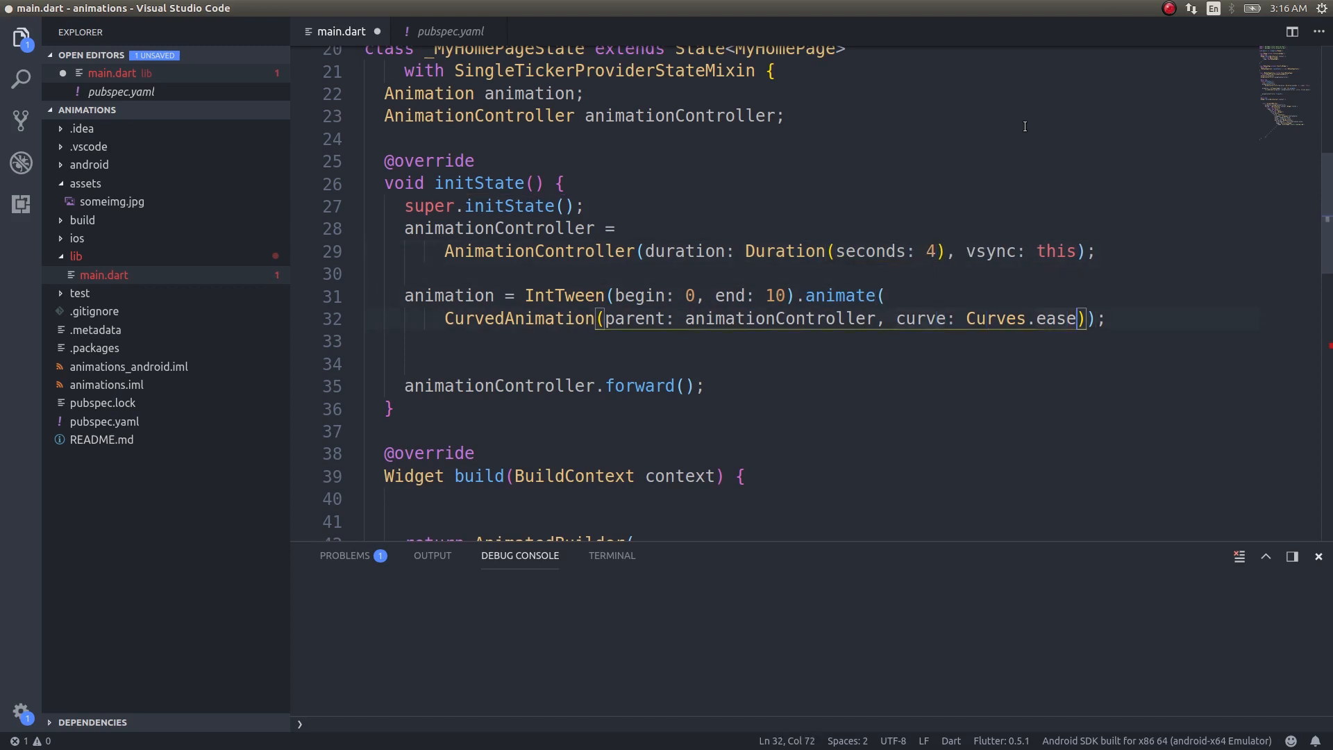
pyautogui.write('Out')
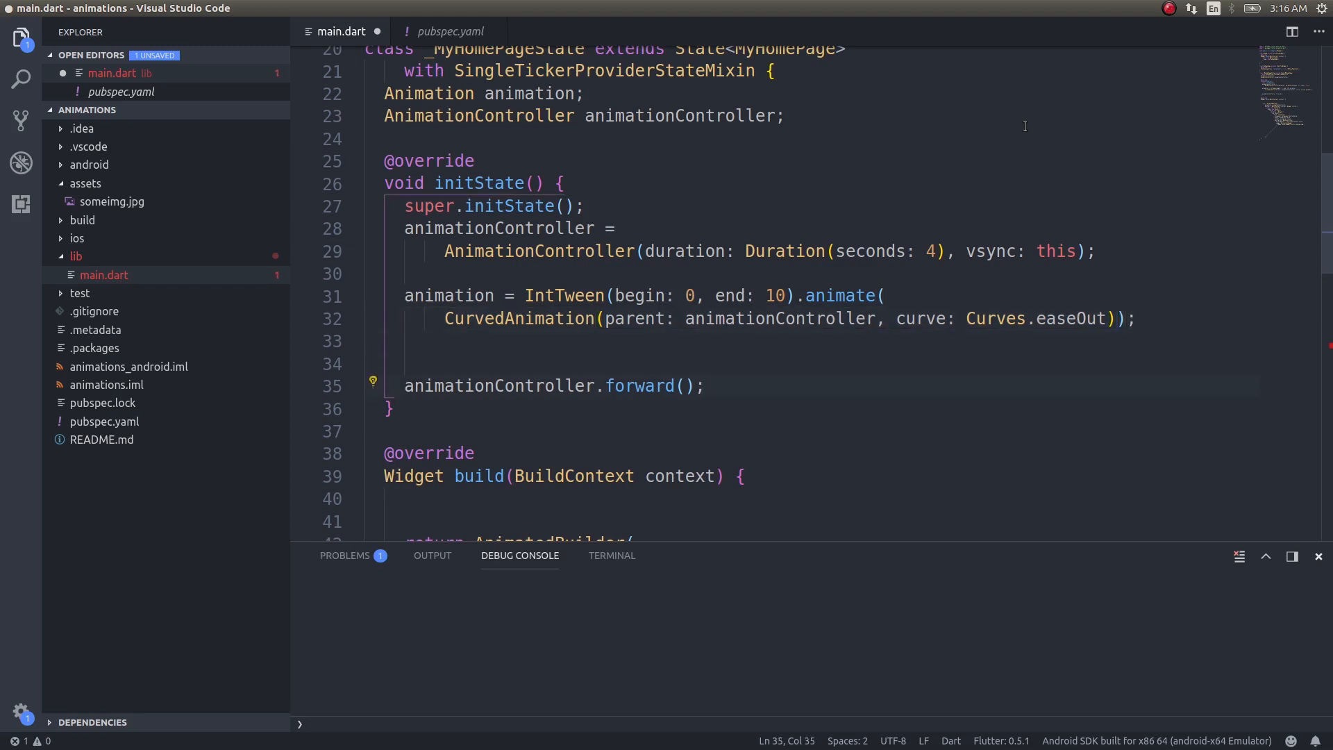
# - Replace the old Stack with a Container holding a Column with mainAxisAlignment center
pyautogui.scroll(-3)
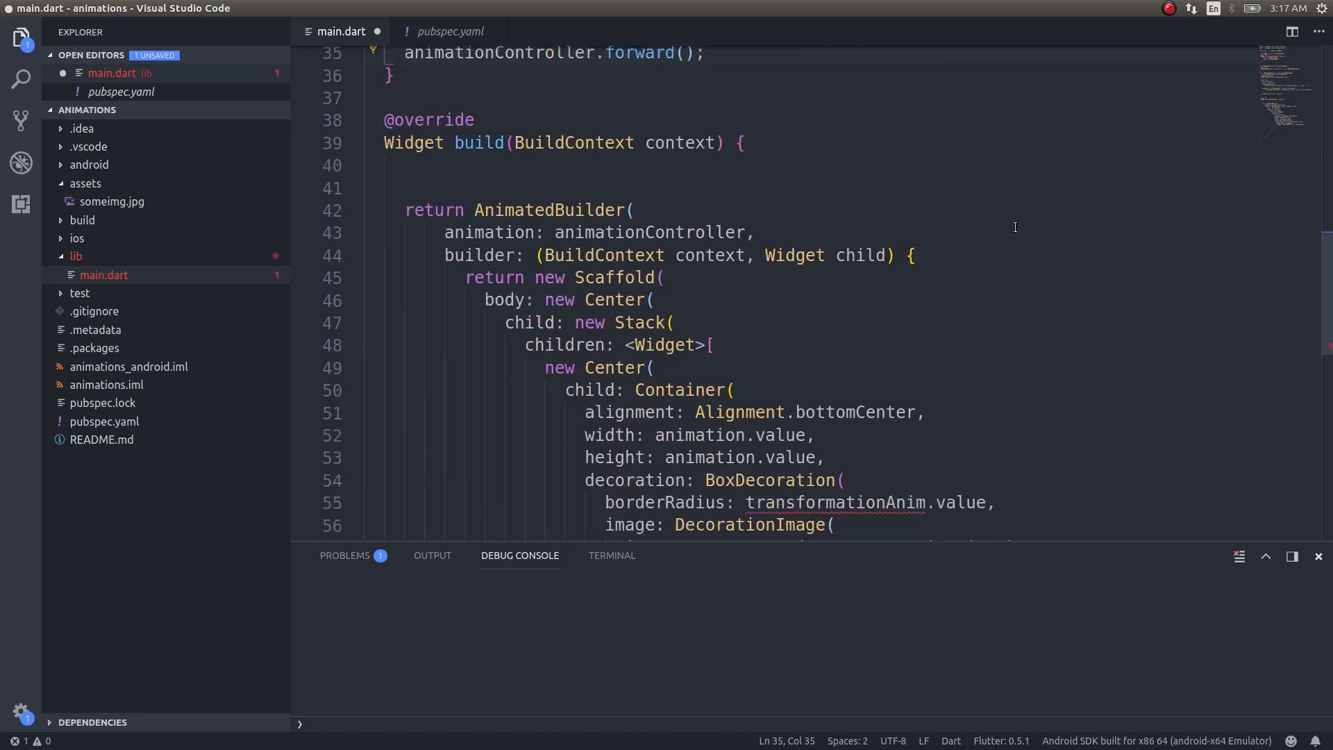
pyautogui.scroll(-3)
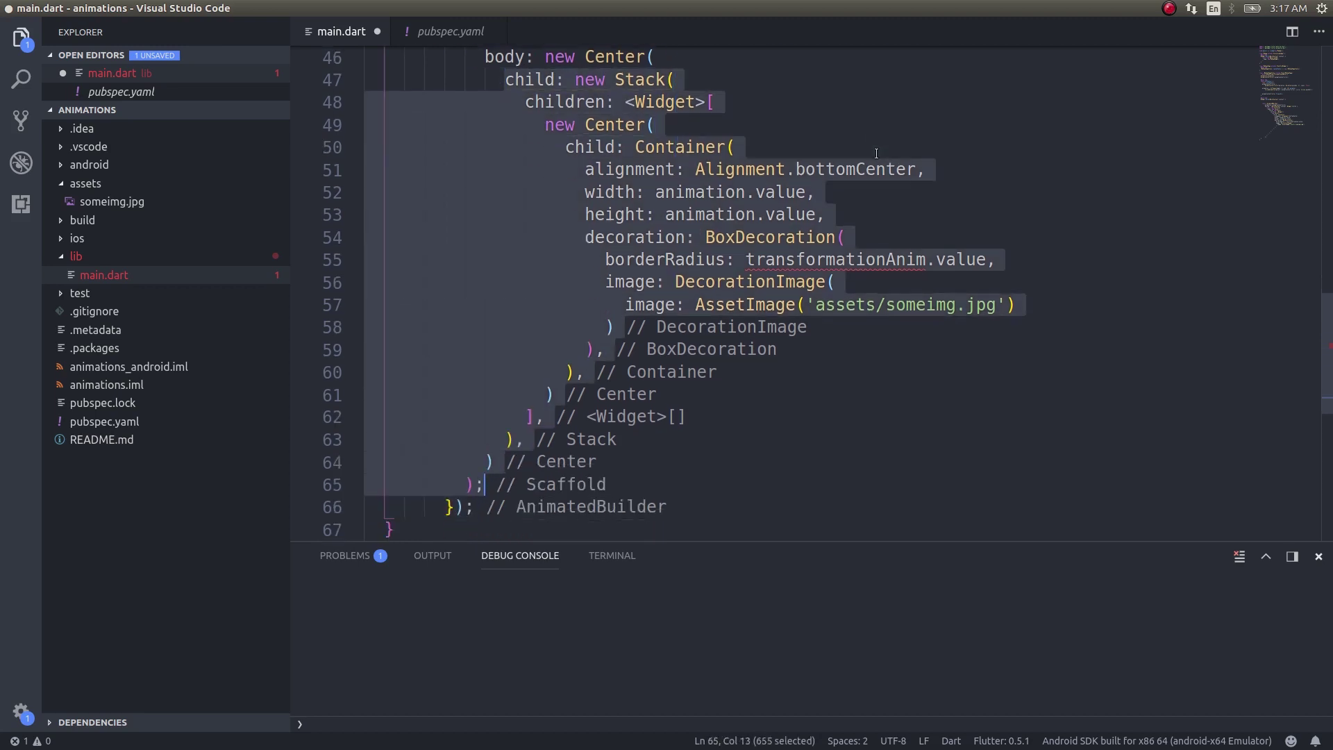
pyautogui.press('Delete')
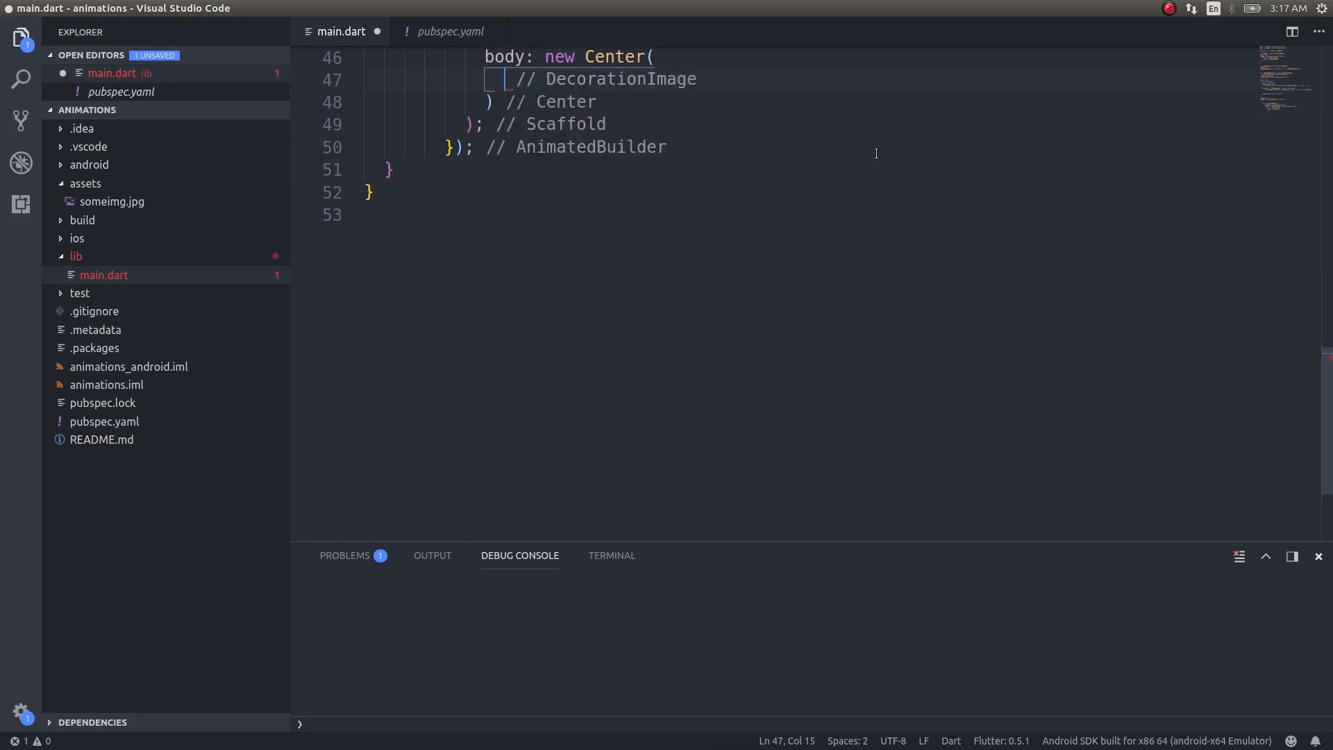
pyautogui.write('ch')
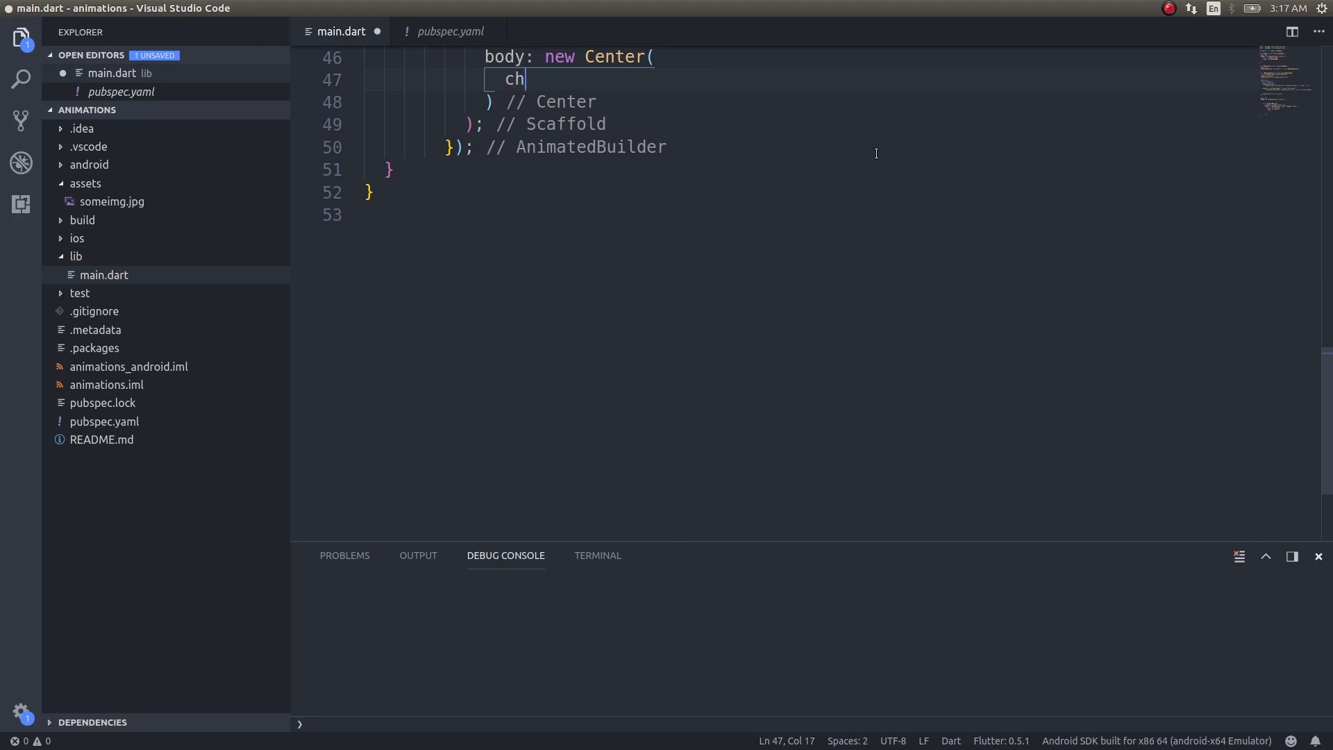
pyautogui.write('ild:')
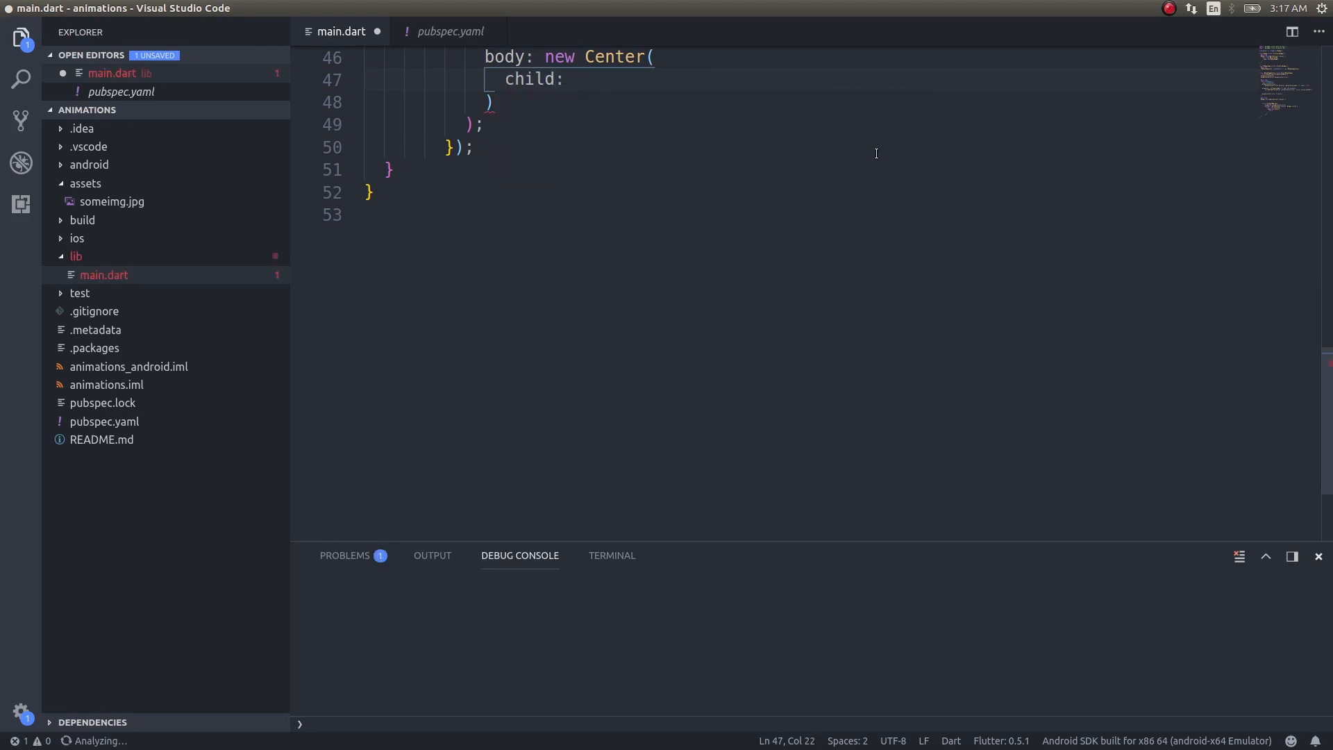
pyautogui.write('Container)')
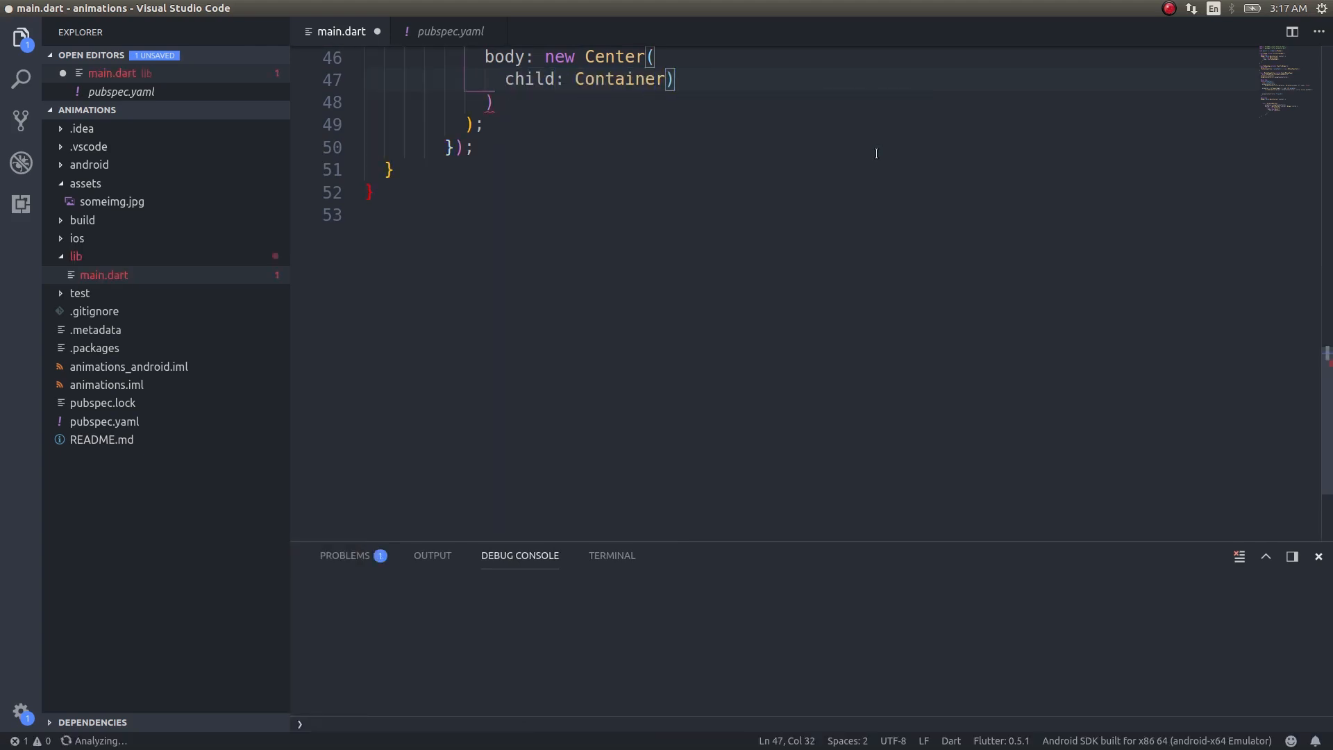
pyautogui.write('(')
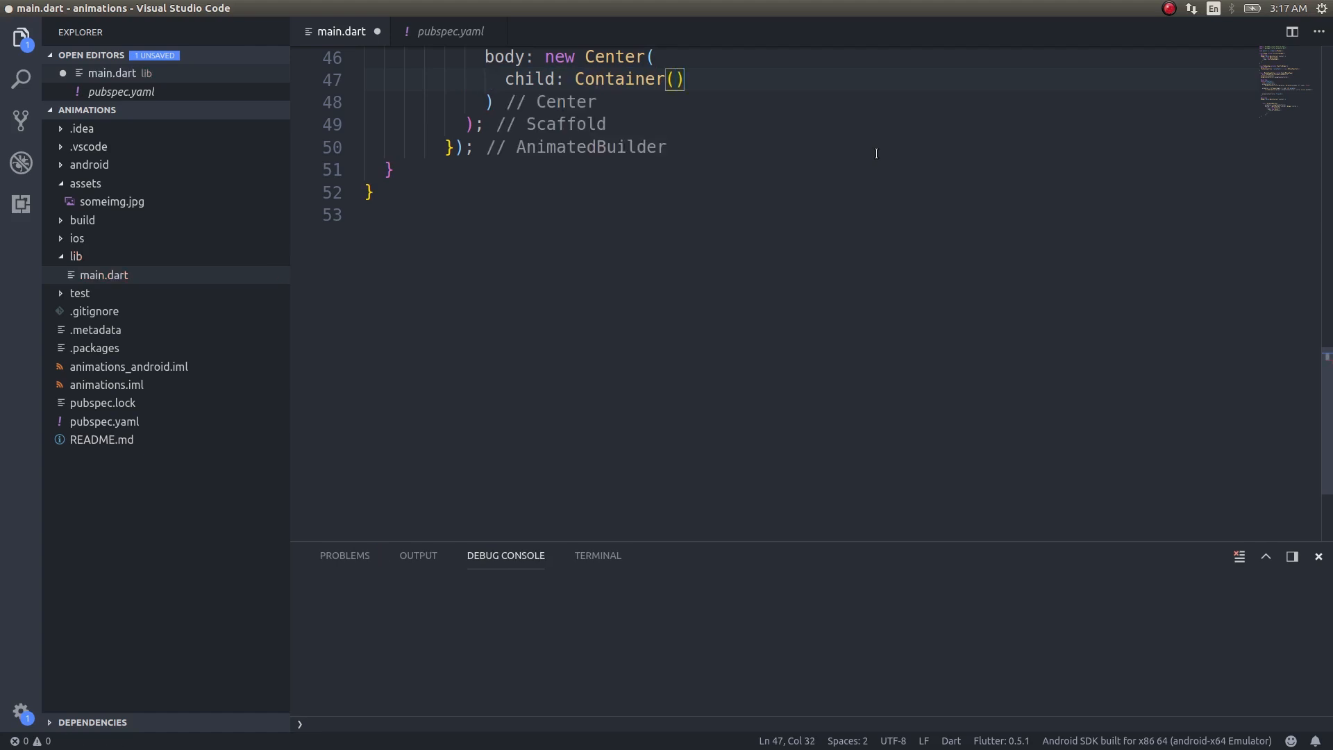
pyautogui.write('child:')
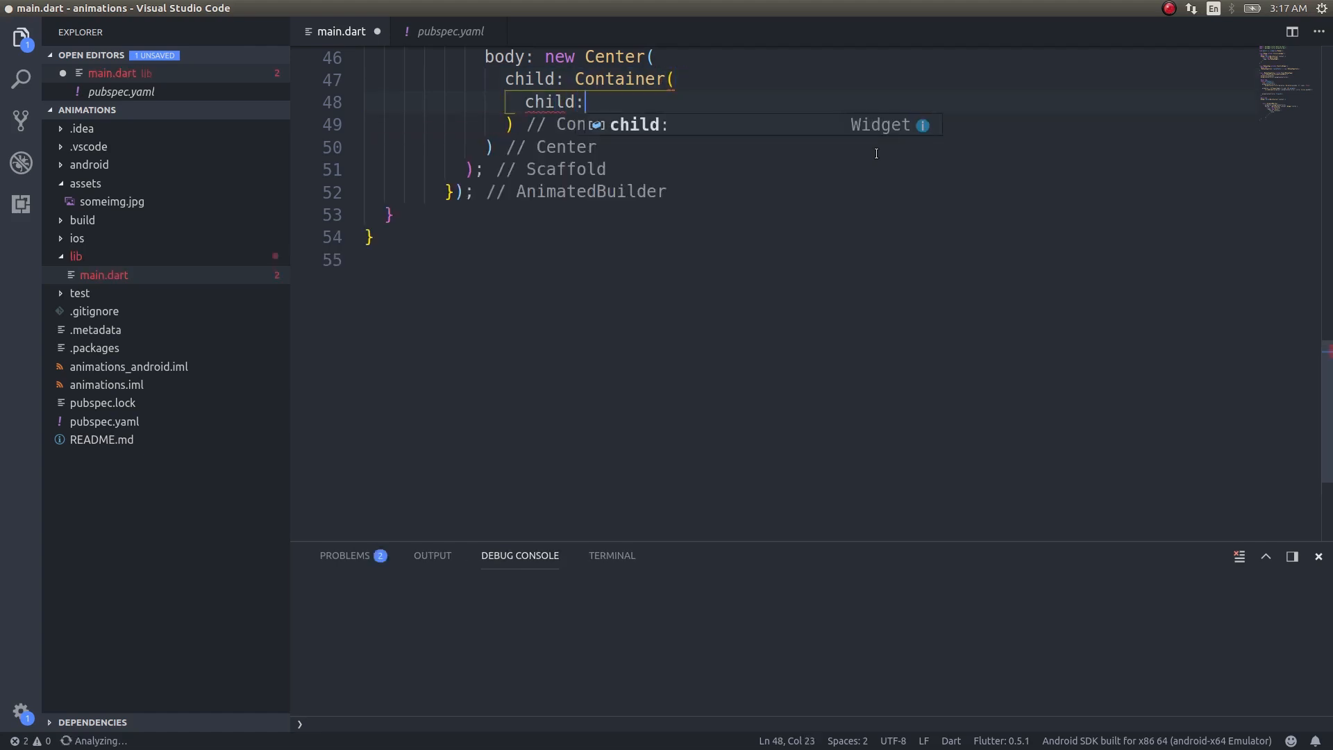
pyautogui.write('new Column(')
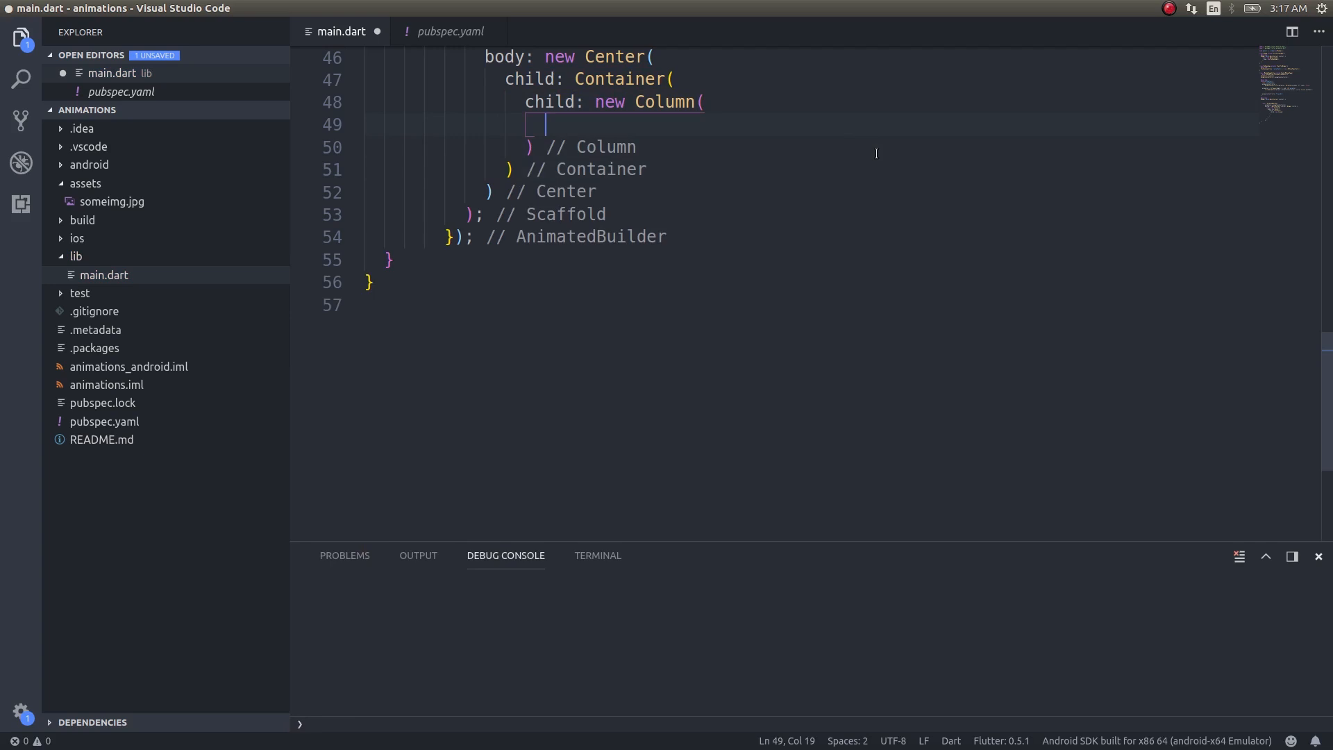
pyautogui.write('ali')
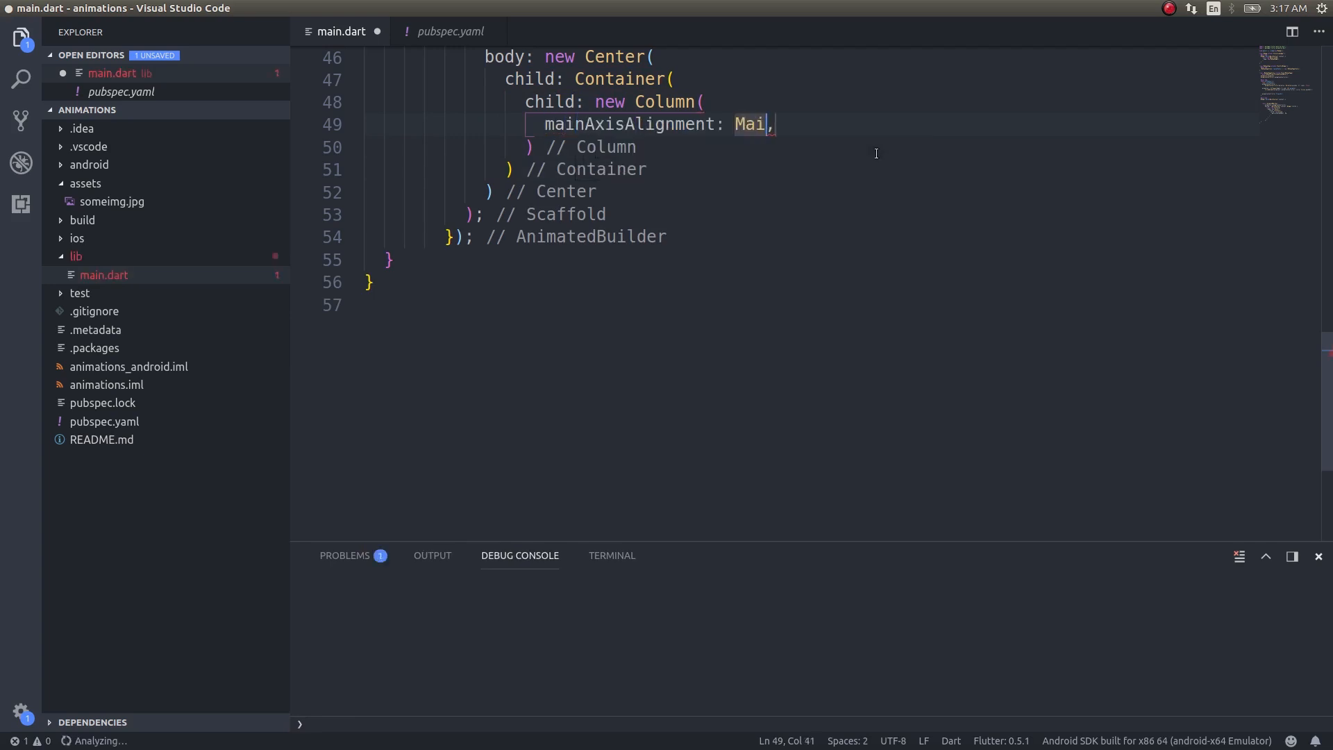
pyautogui.write('nAxisAlignment.center')
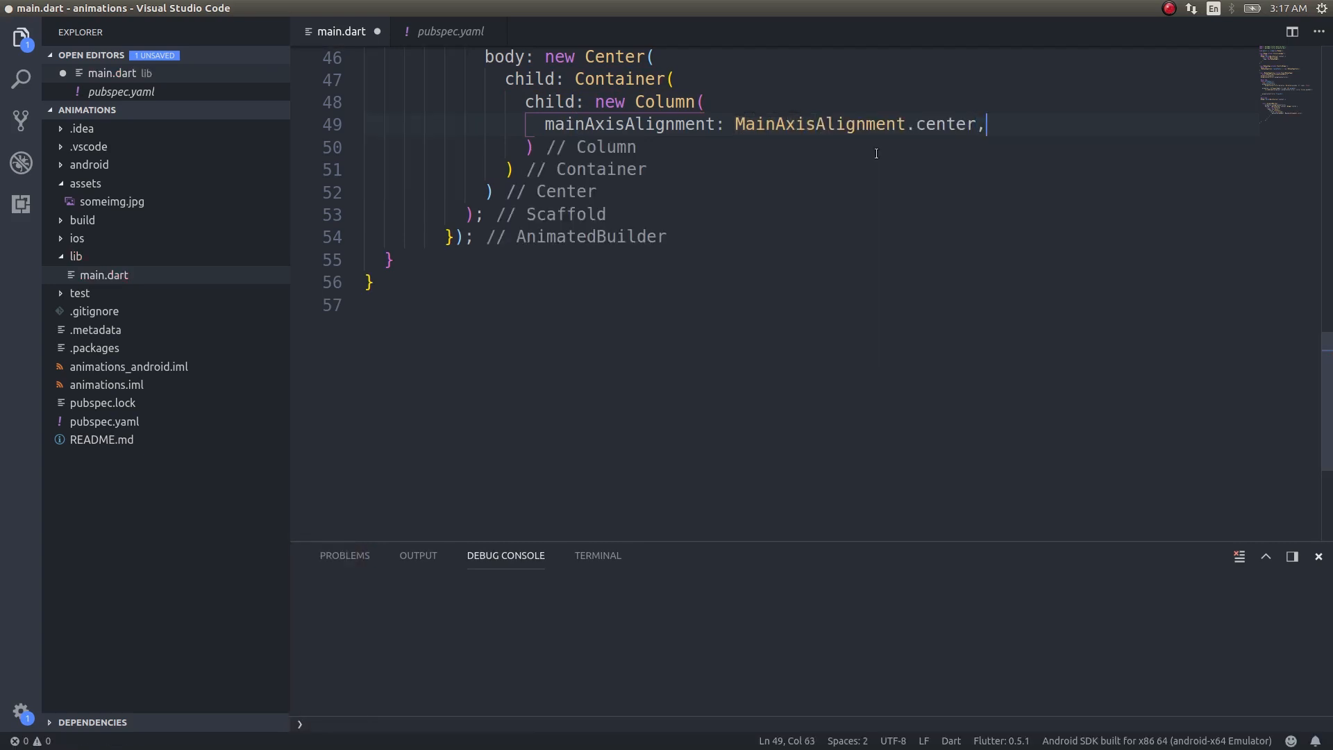
# - Add children Text('Loading...') and Text(animation.value.toString()) to the Column
pyautogui.press('enter')
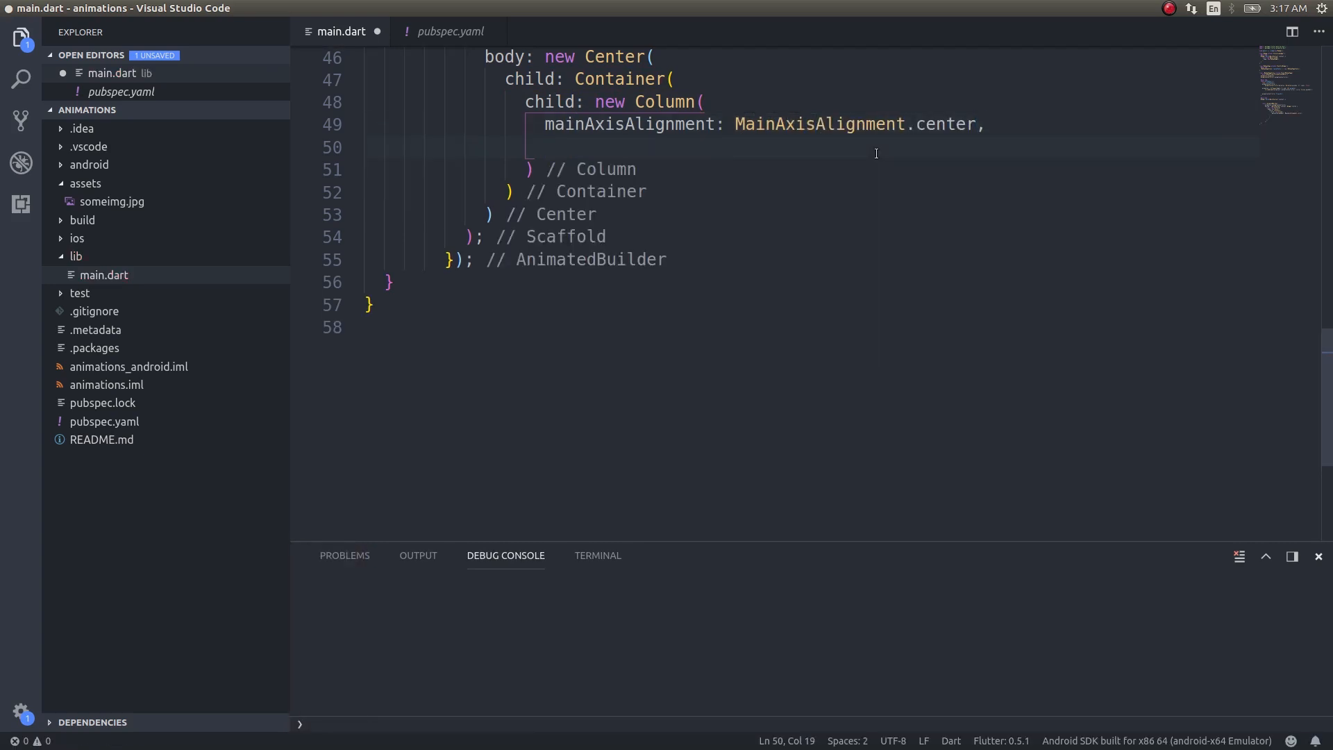
pyautogui.write('children: <Widget>[')
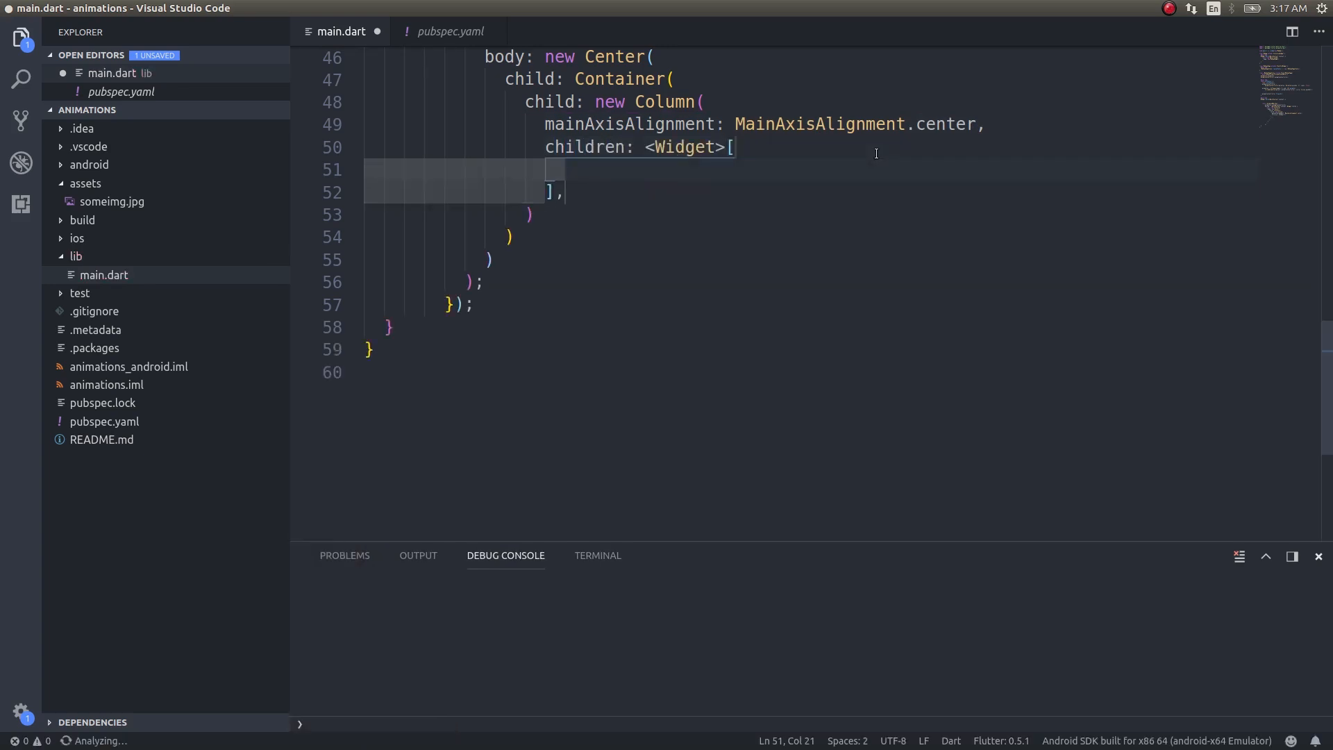
pyautogui.write('Text(')
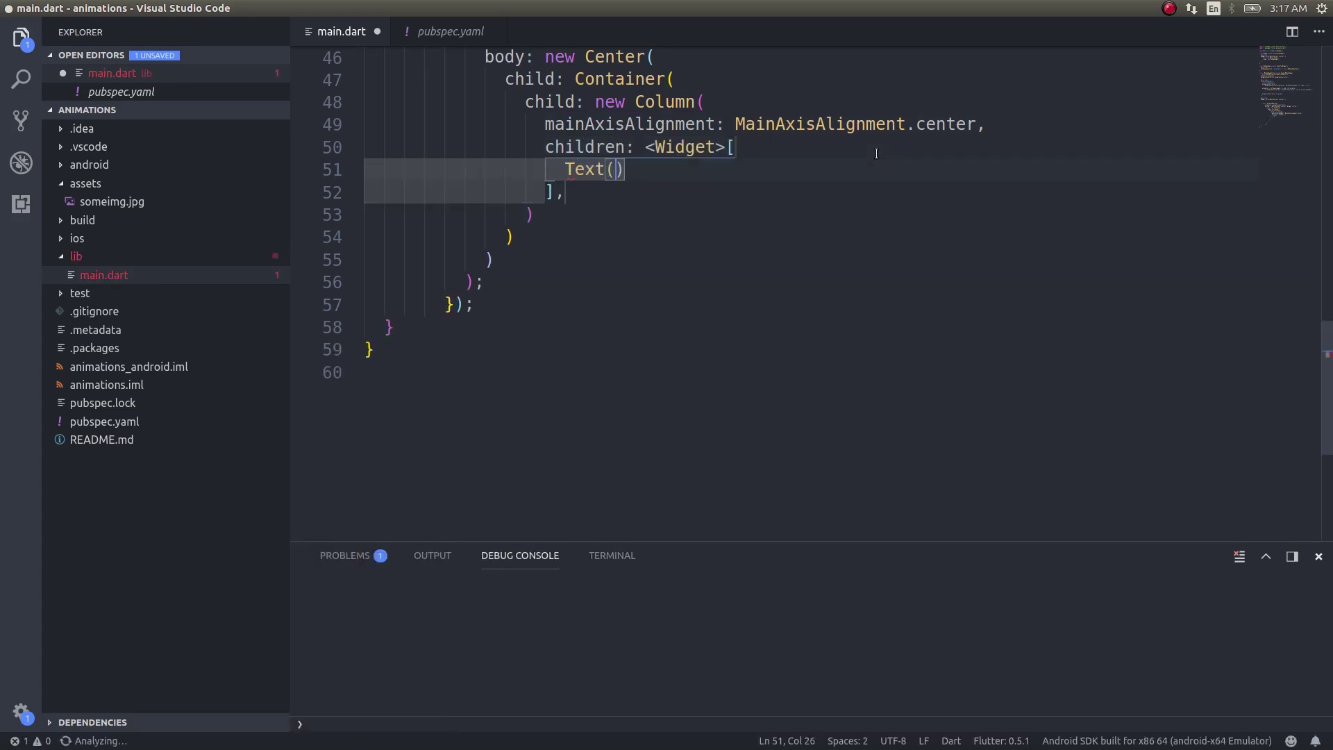
pyautogui.write("'Loadin'")
pyautogui.write('Te')
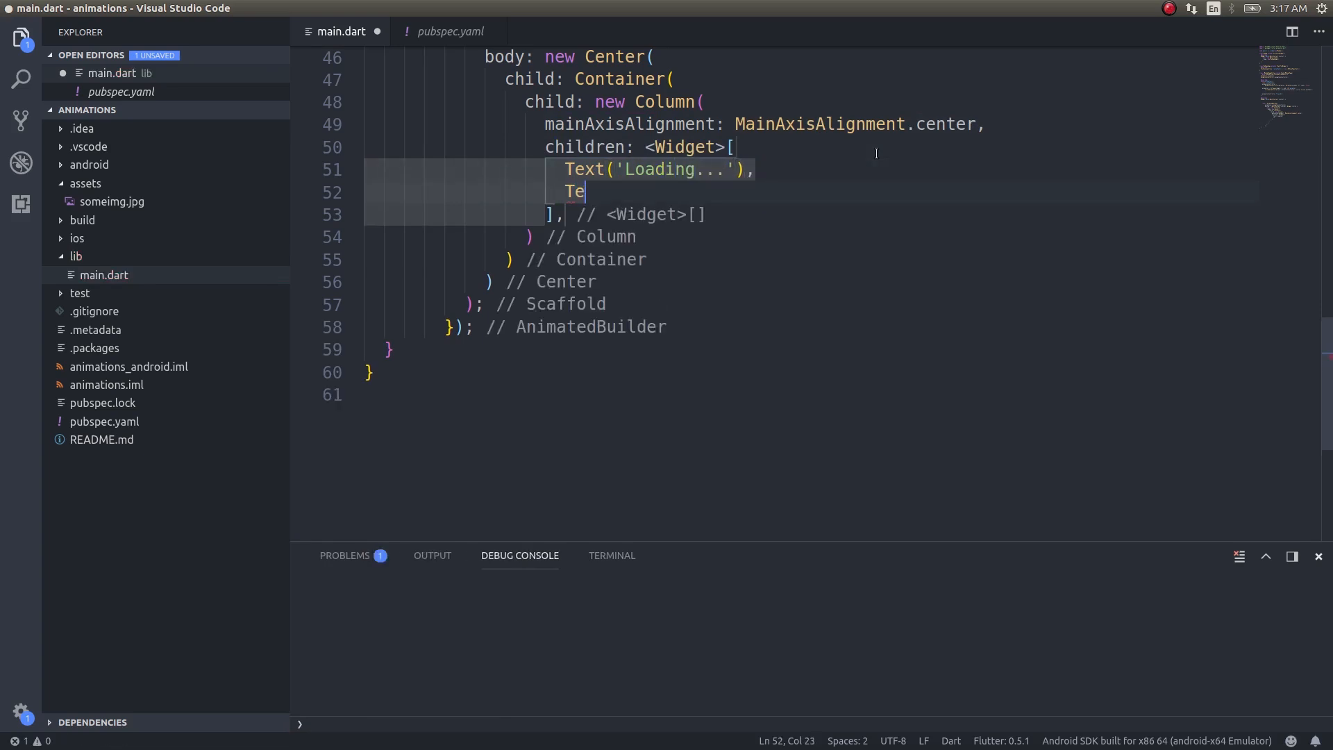
pyautogui.write('xt()')
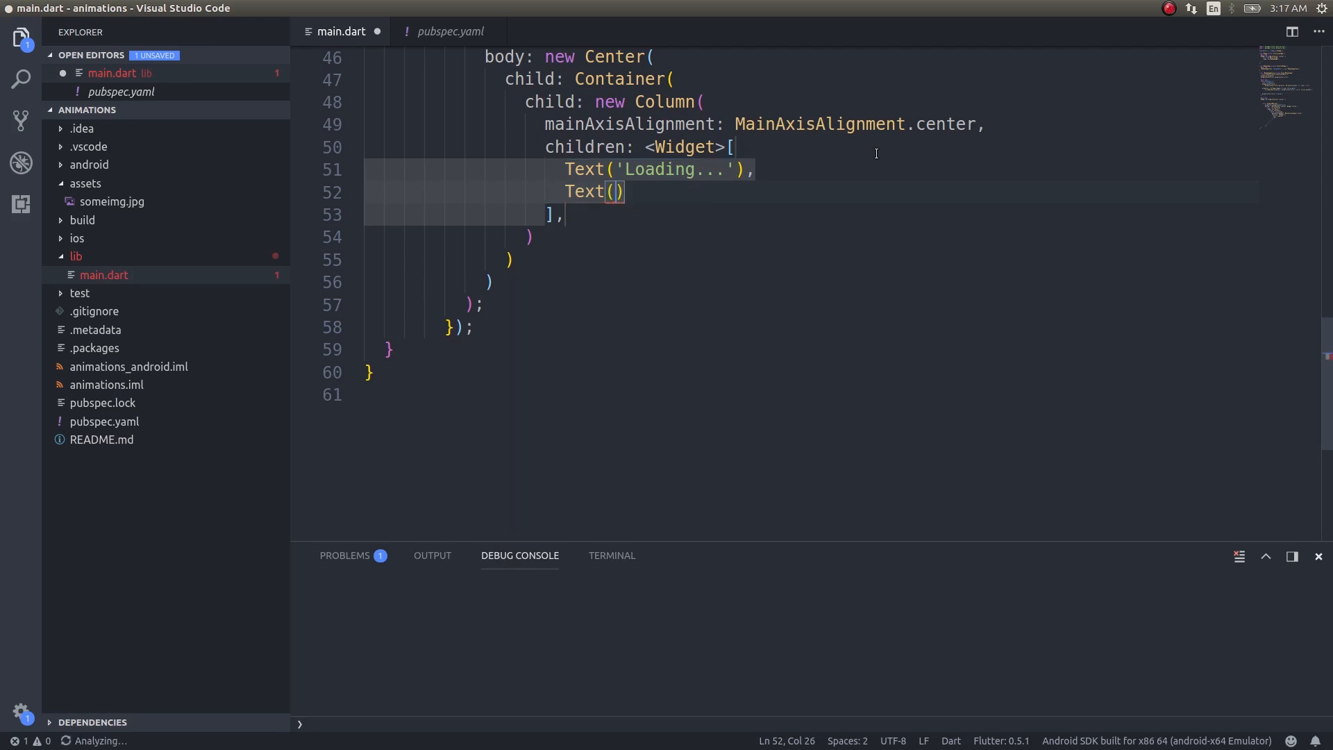
pyautogui.write('animati')
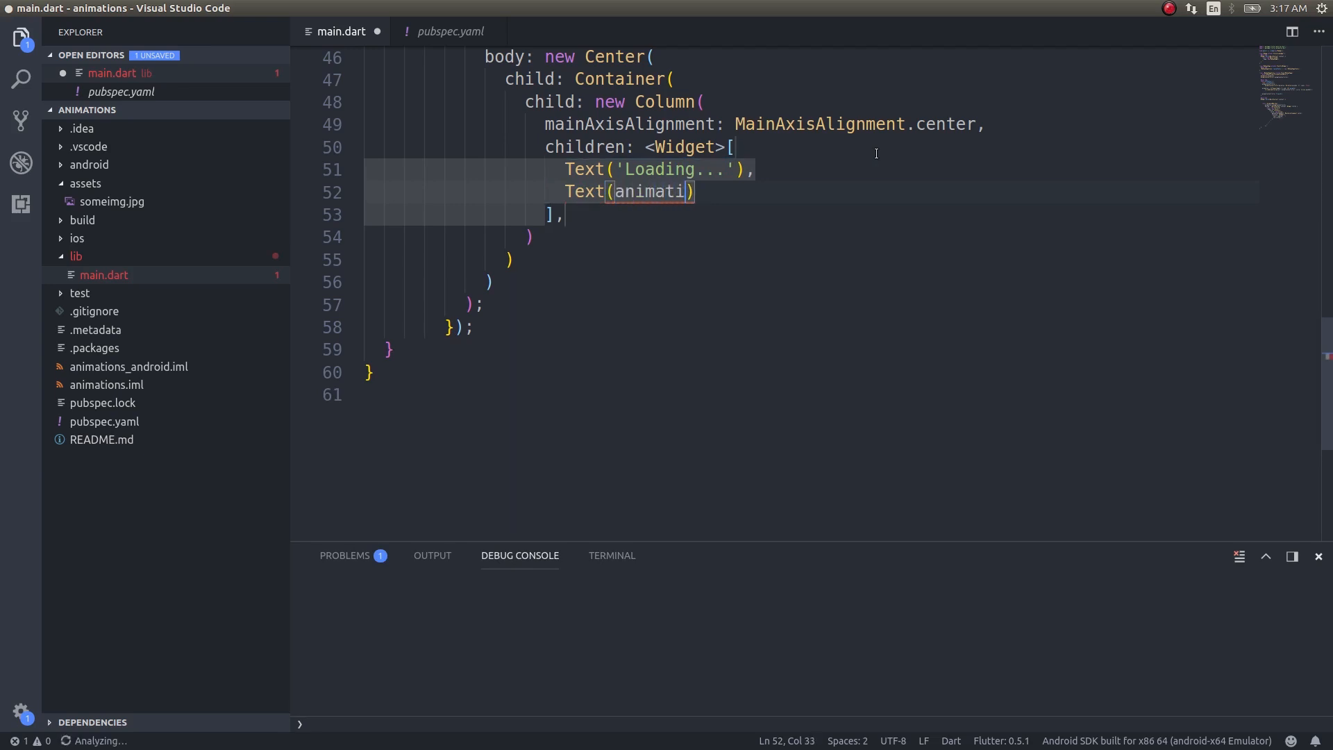
pyautogui.write('on.value.toString(')
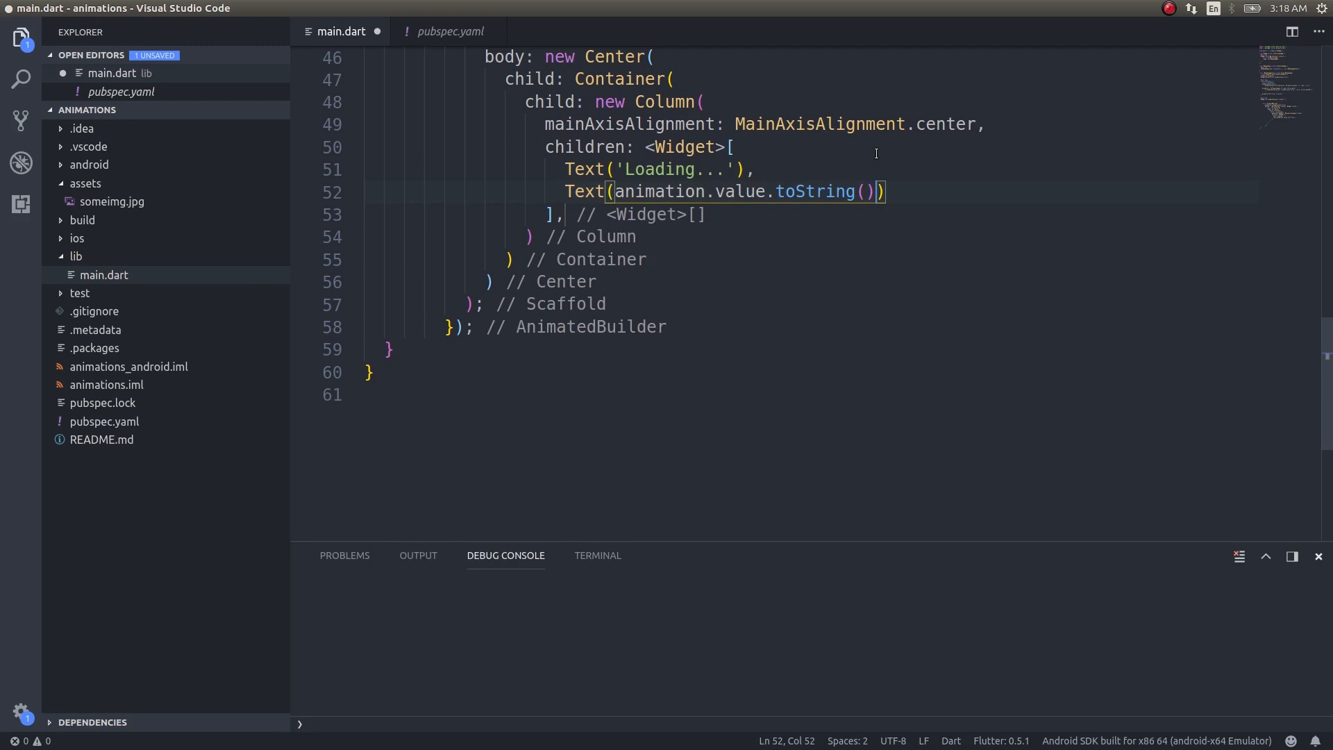
# - Add style: TextStyle(fontSize: 52.0) to the value Text and save to rerun the app
pyautogui.write(', style: ,')
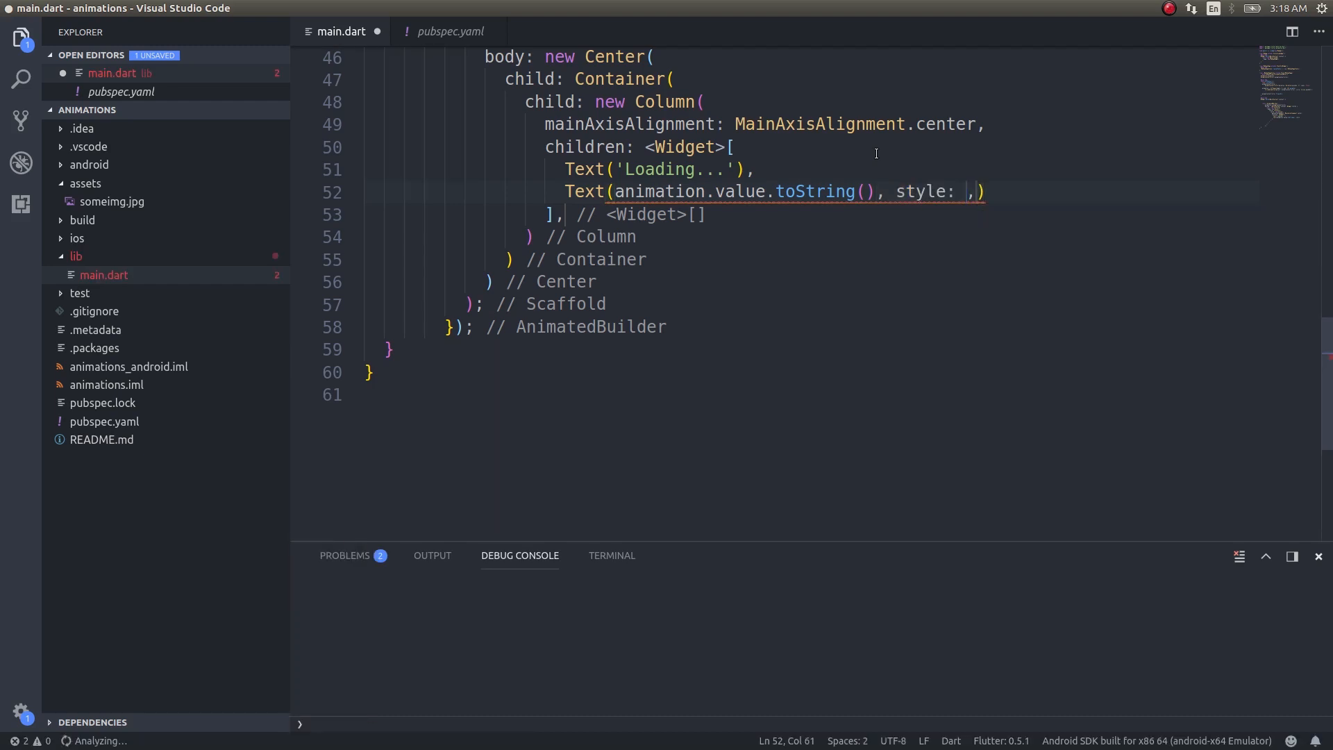
pyautogui.write('fo')
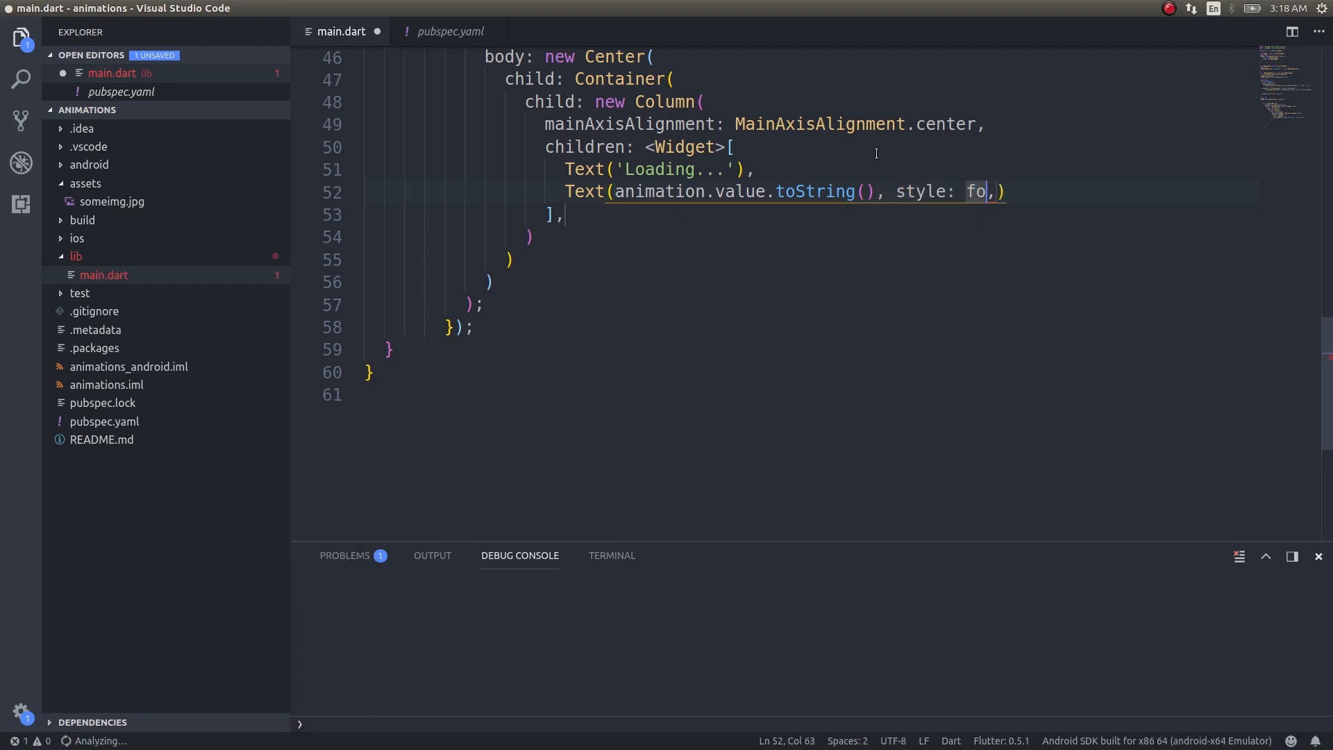
pyautogui.write('Text')
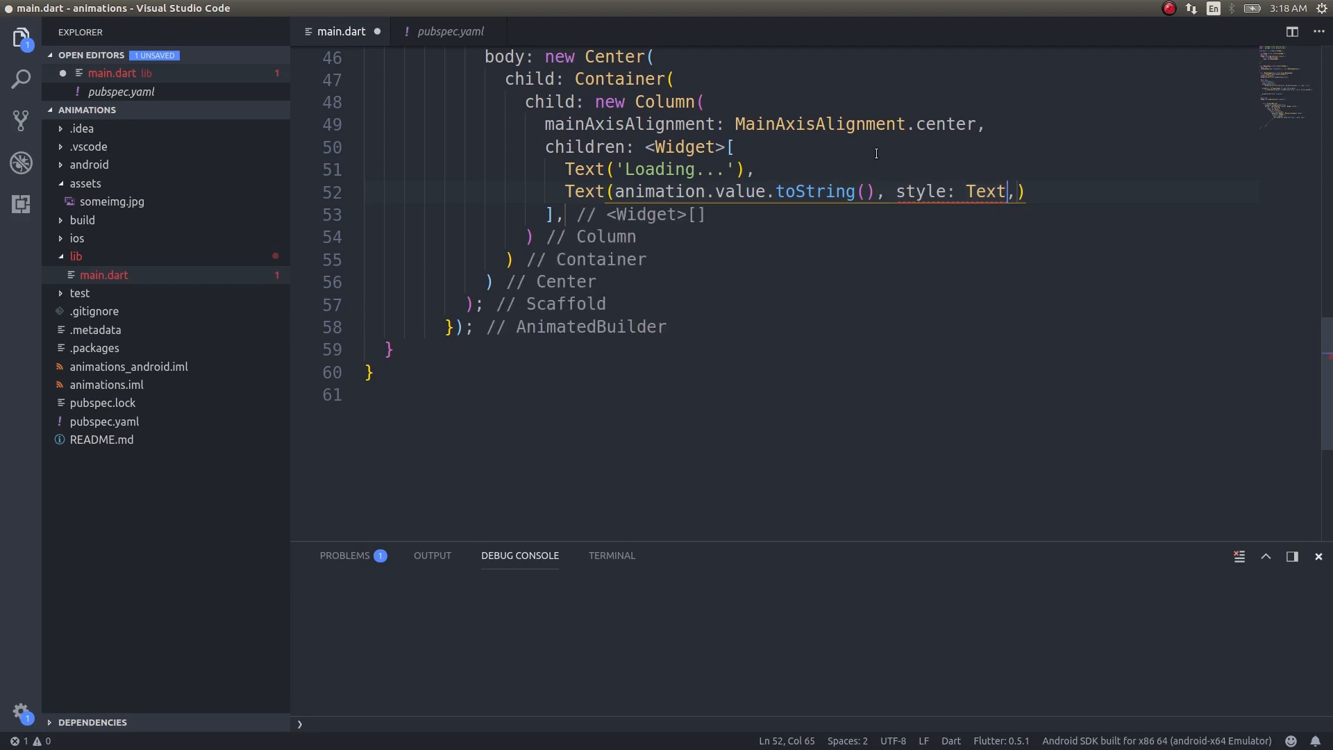
pyautogui.write('S')
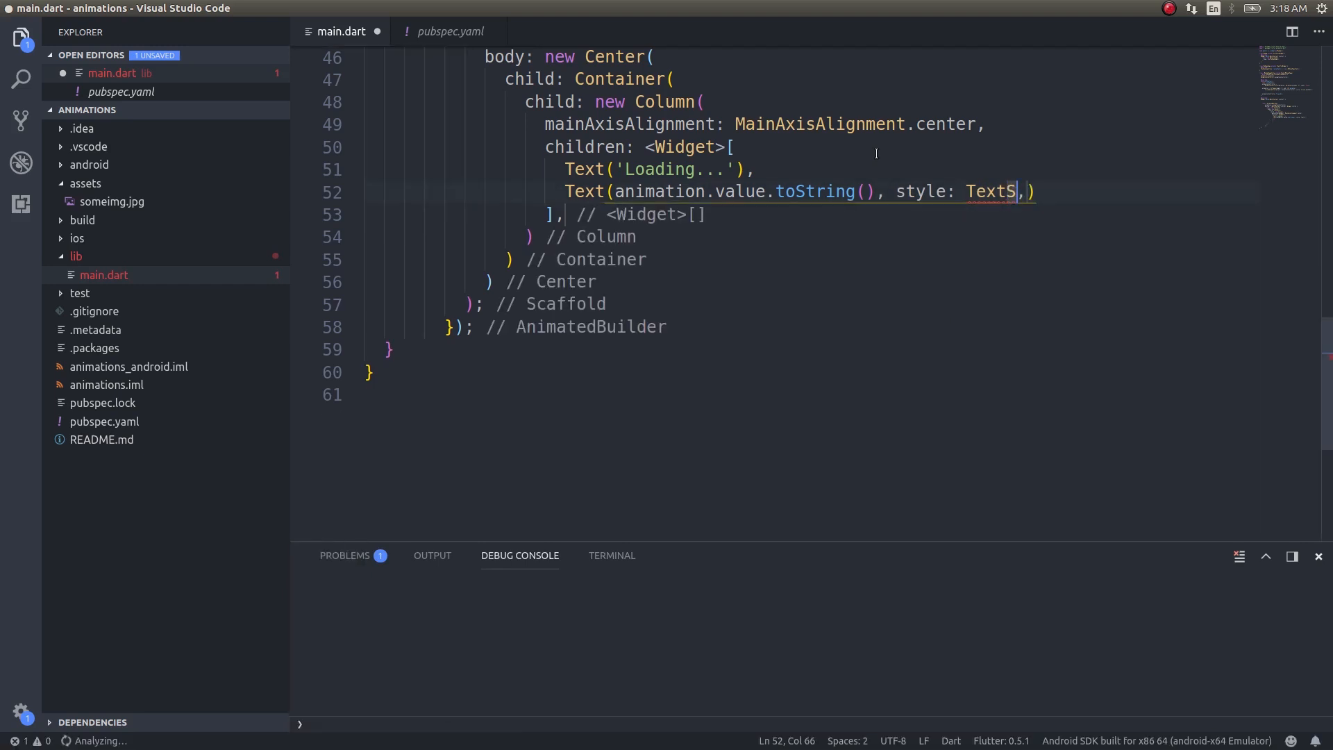
pyautogui.write('t')
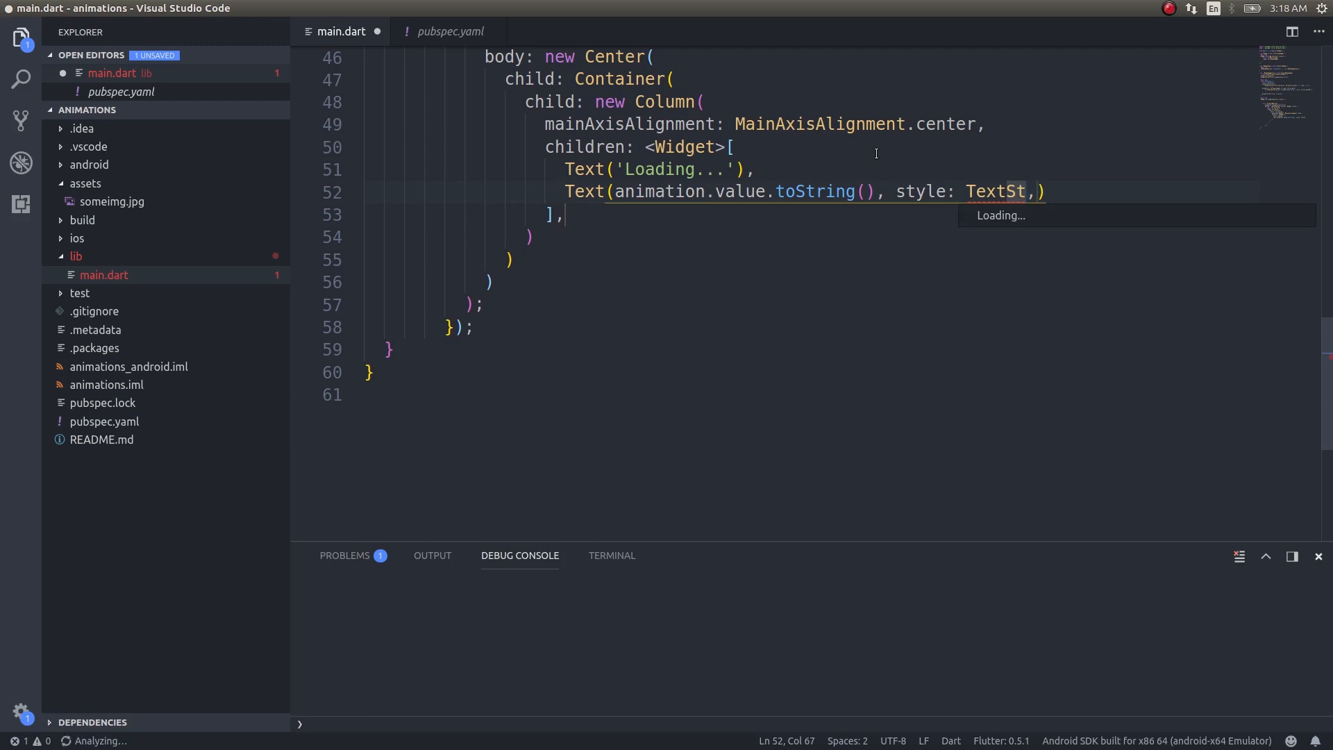
pyautogui.write('yle(')
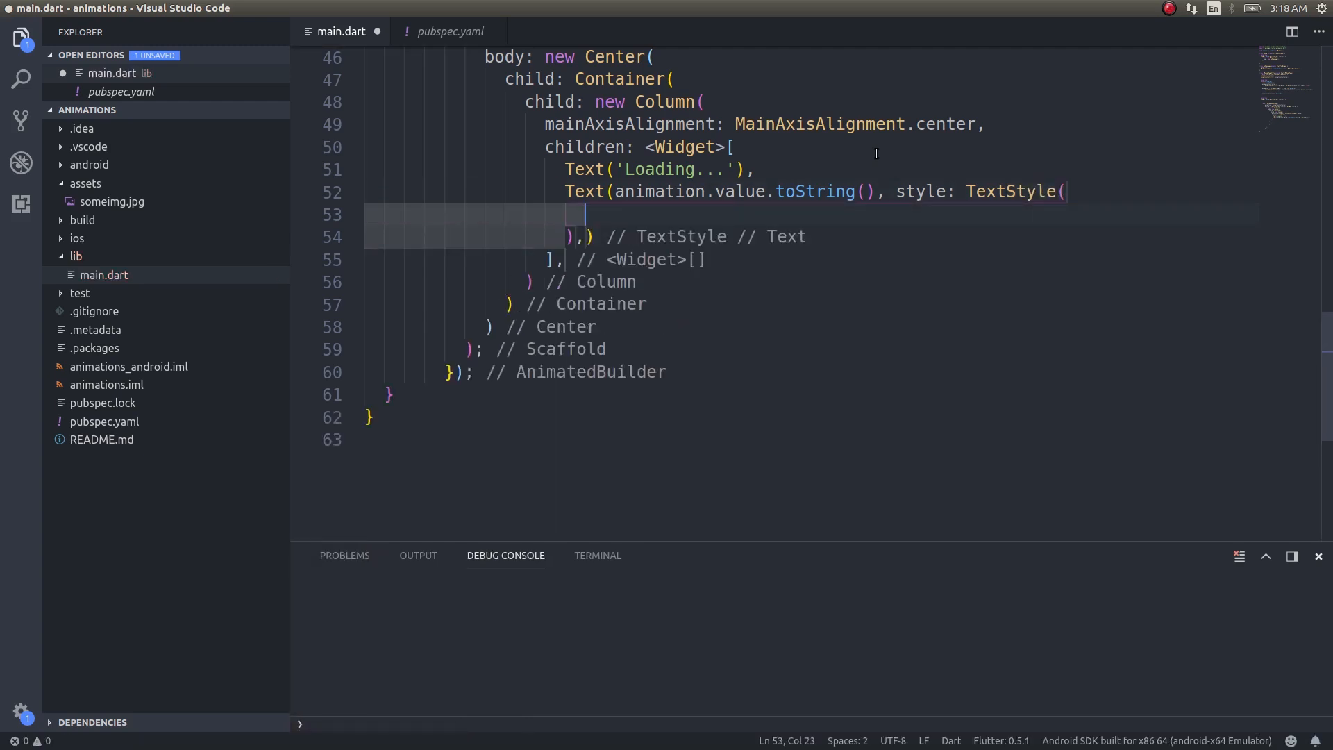
pyautogui.write('fontSize: 5')
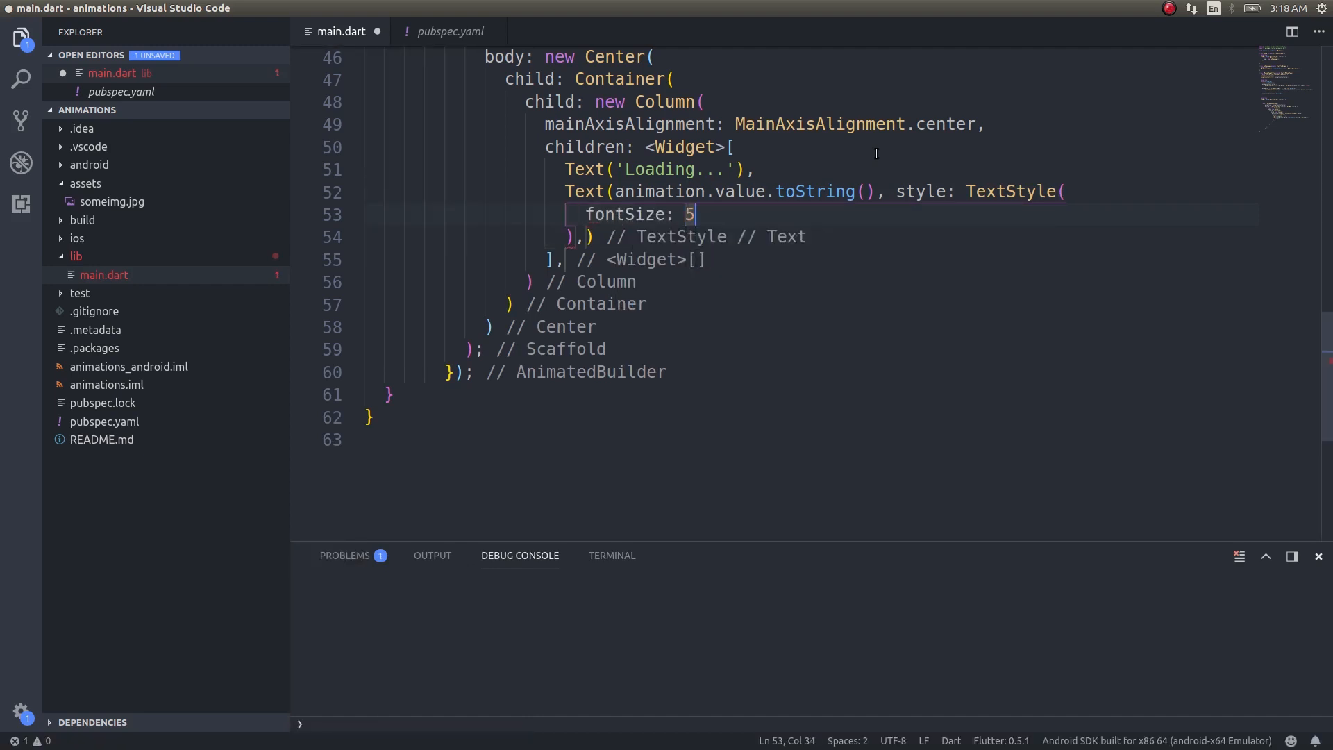
pyautogui.write('2.0')
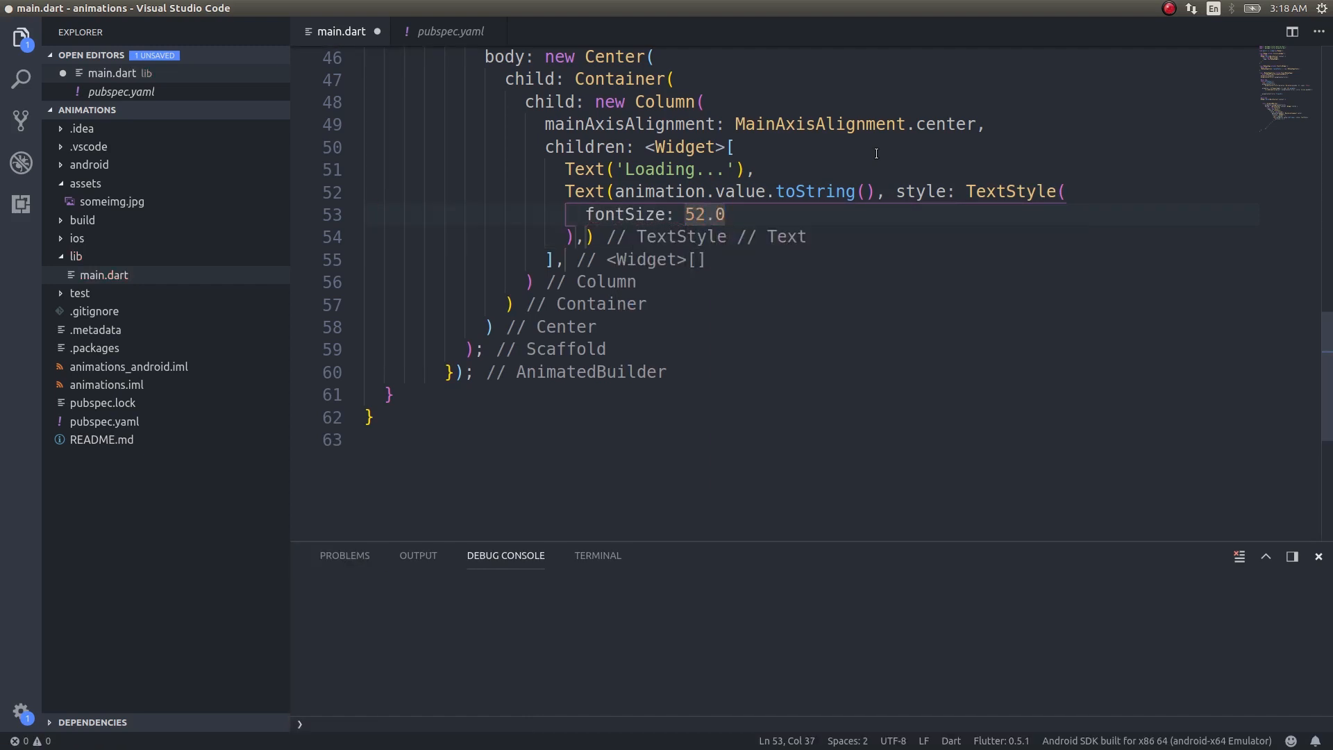
pyautogui.press('ctrl+s')
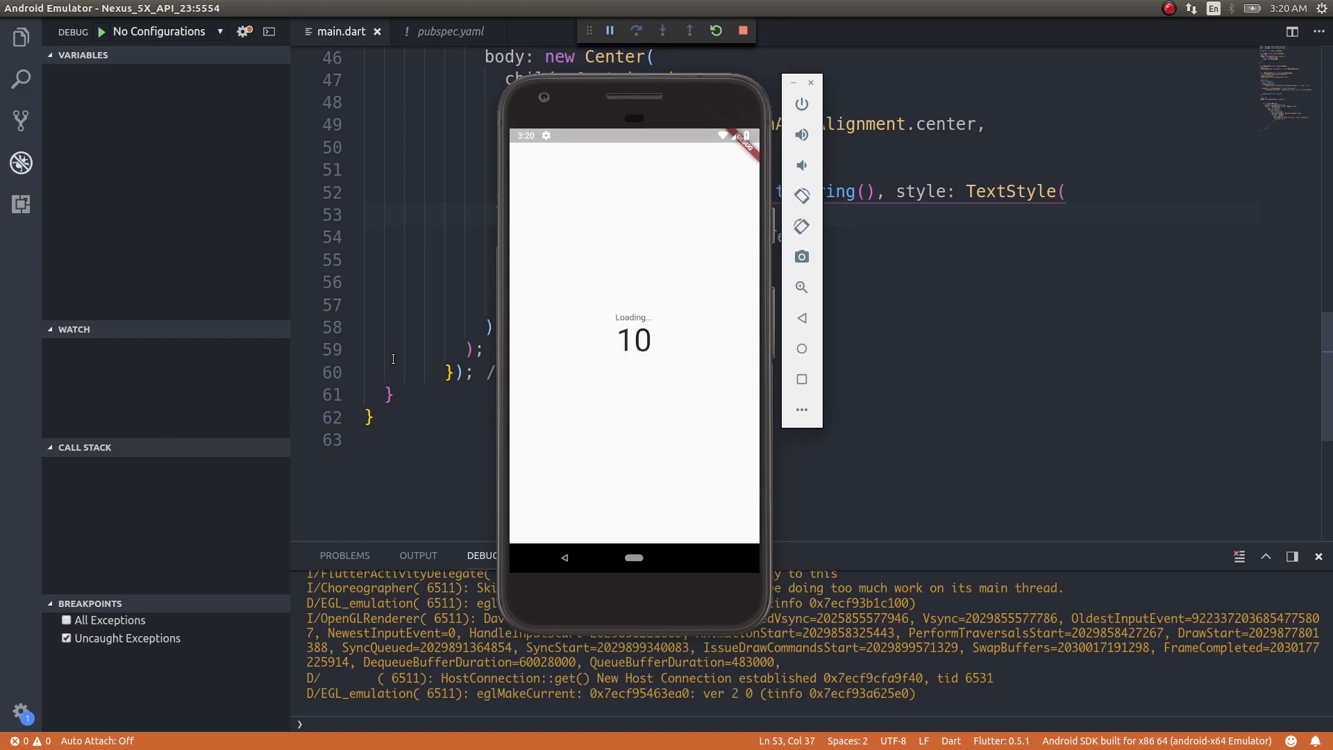
pyautogui.moveTo(879, 305)
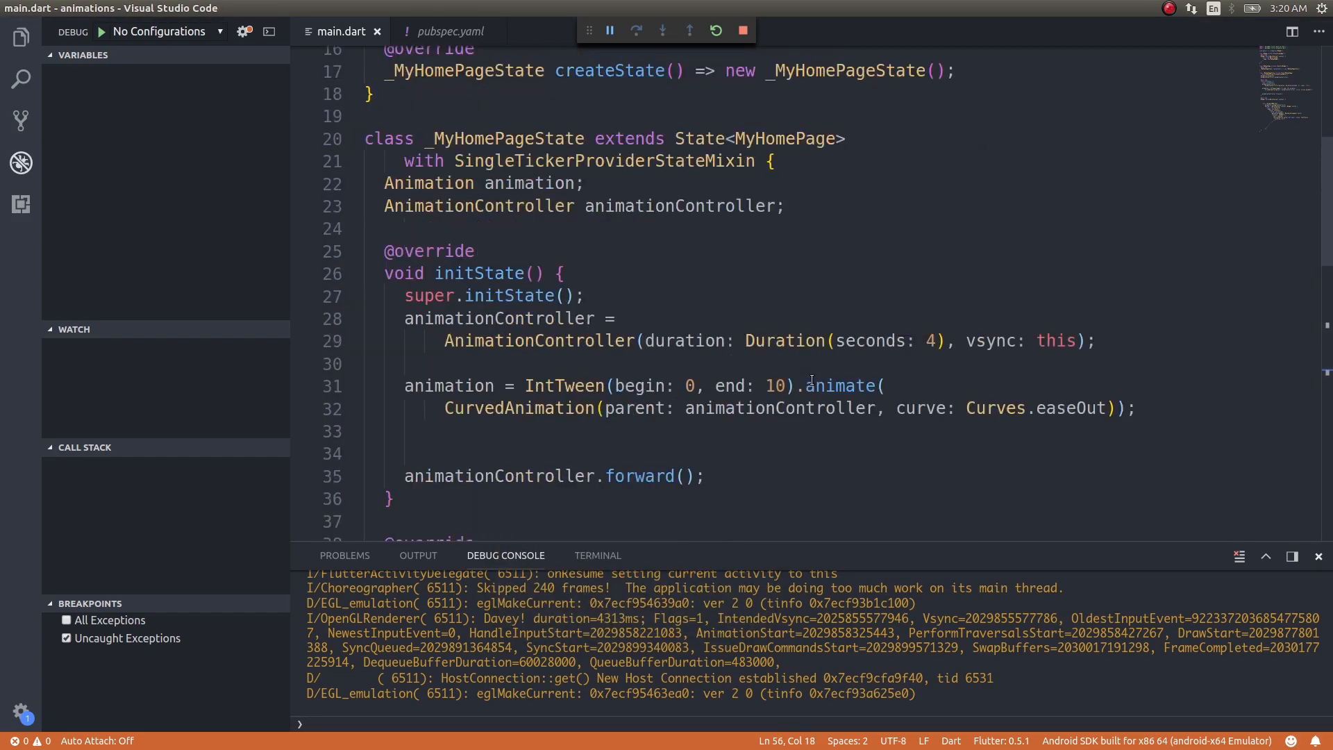
# - Change the IntTween to begin at 10 and end at 0
pyautogui.scroll(3)
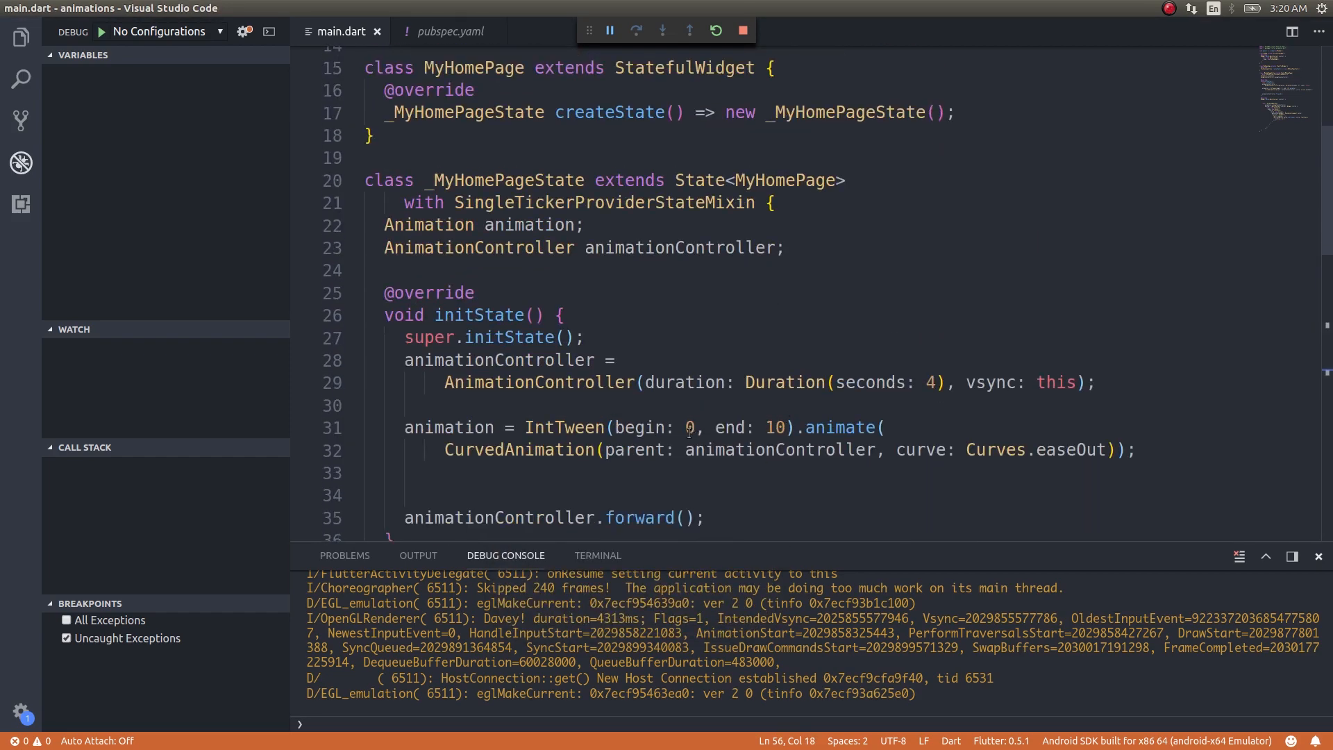
pyautogui.write('1')
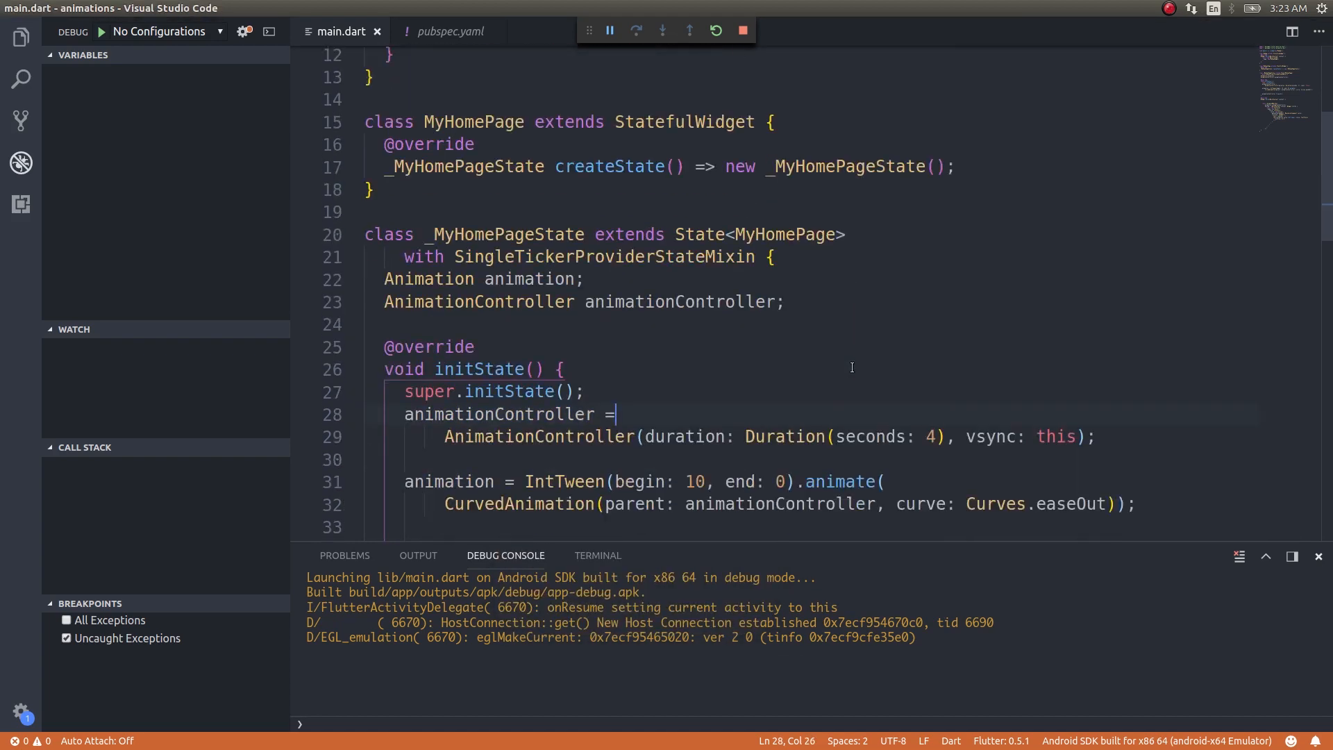
pyautogui.scroll(-3)
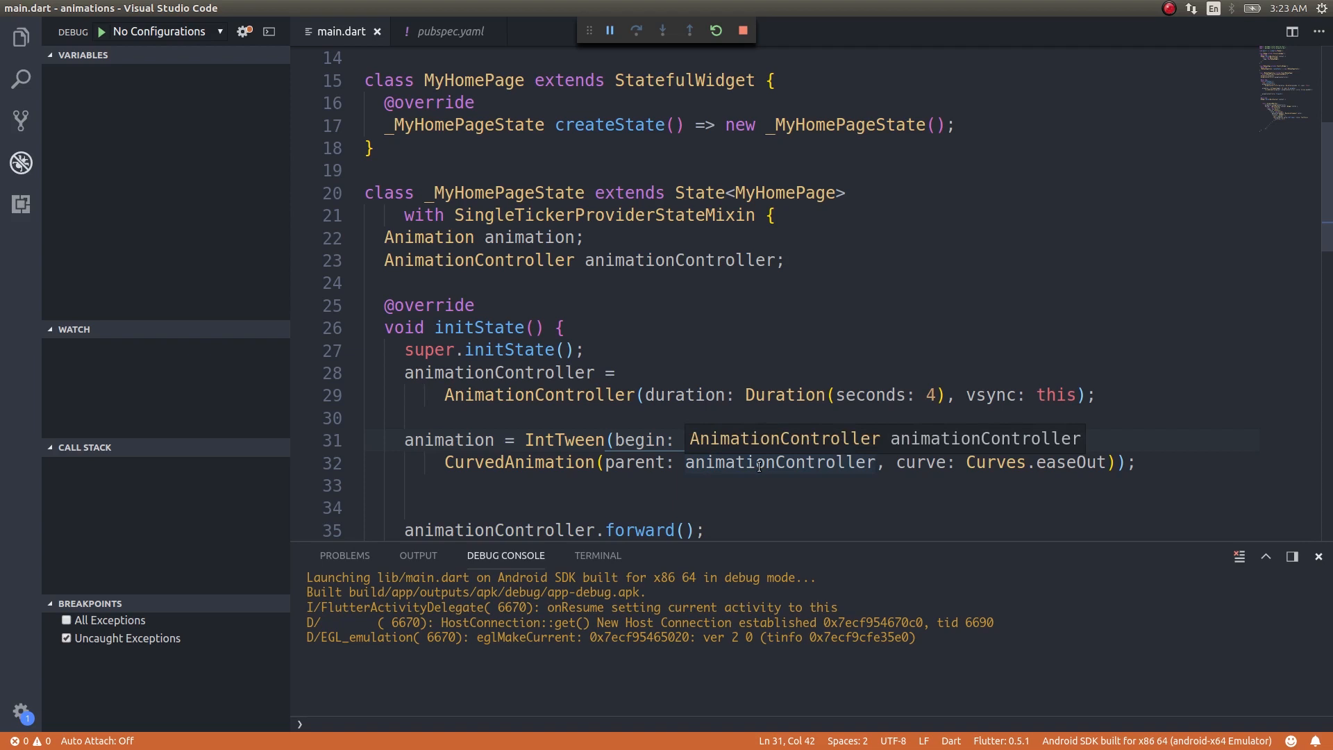
pyautogui.moveTo(636, 503)
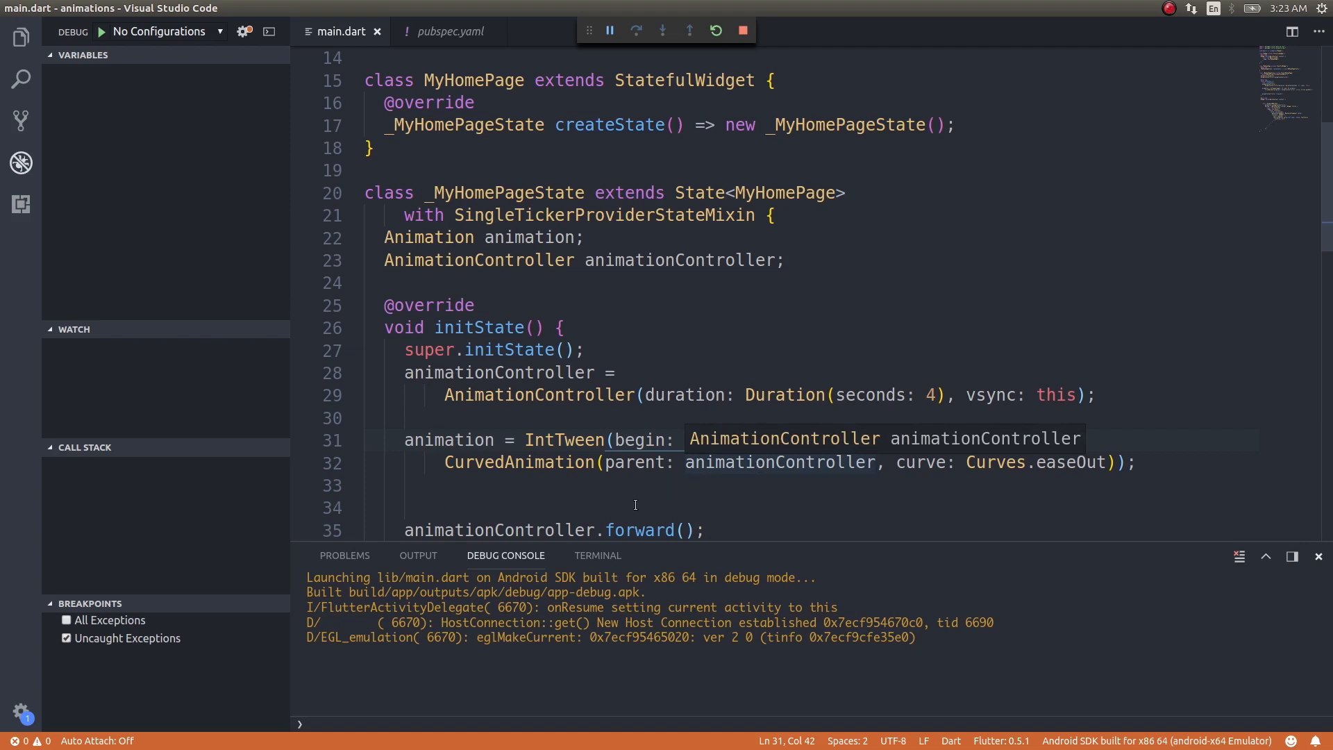
pyautogui.scroll(-3)
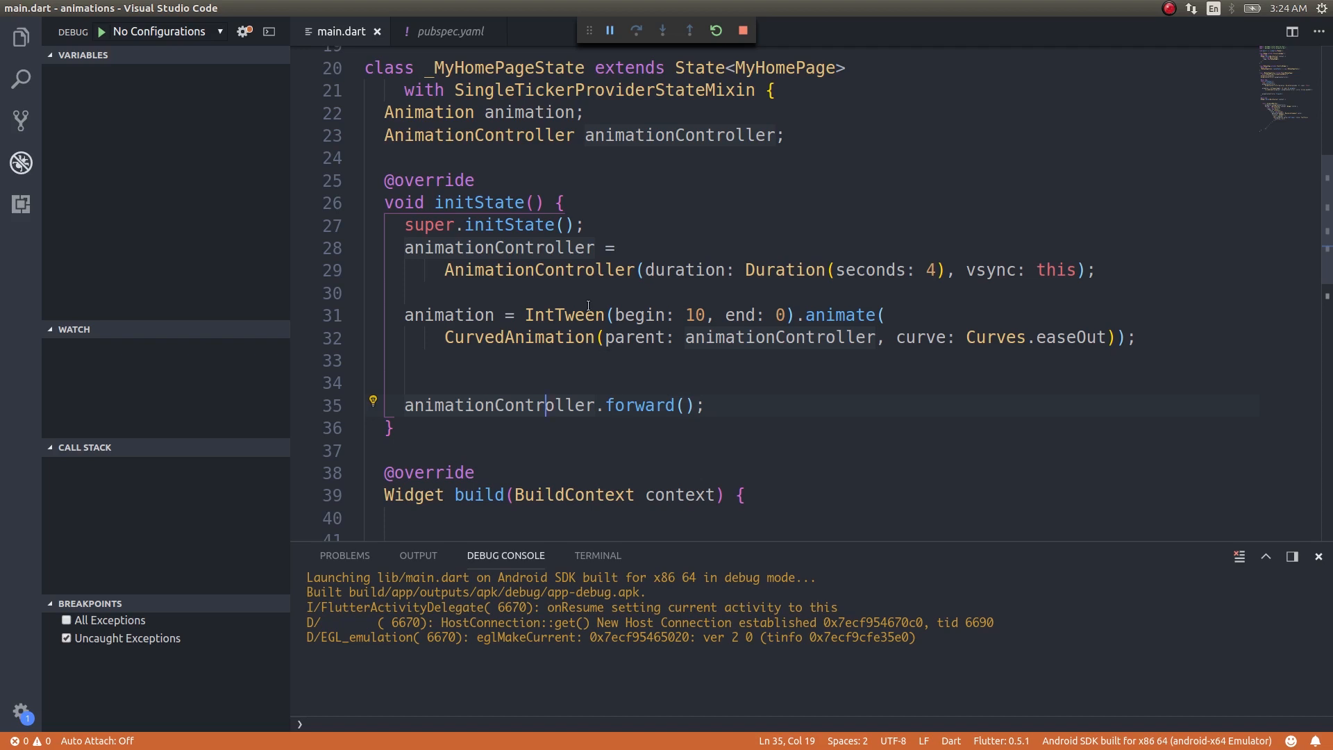
pyautogui.moveTo(564, 314)
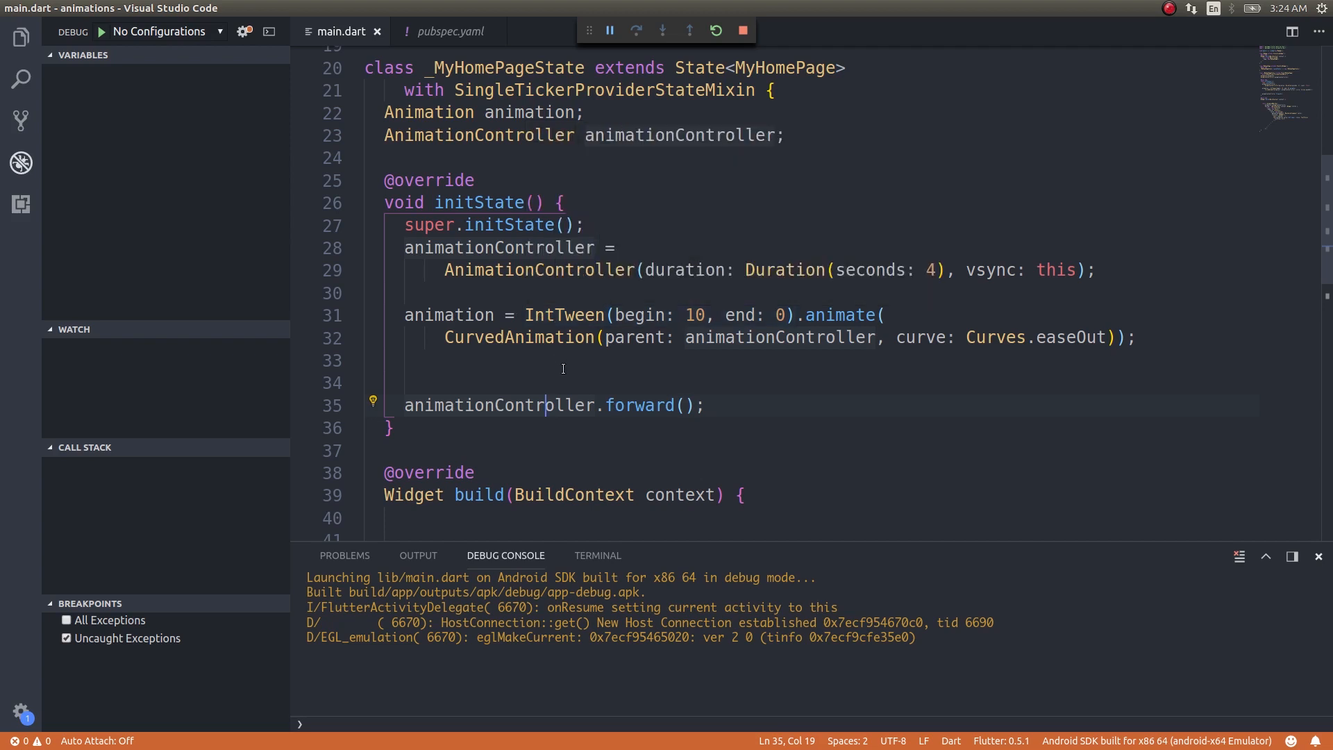
pyautogui.scroll(-3)
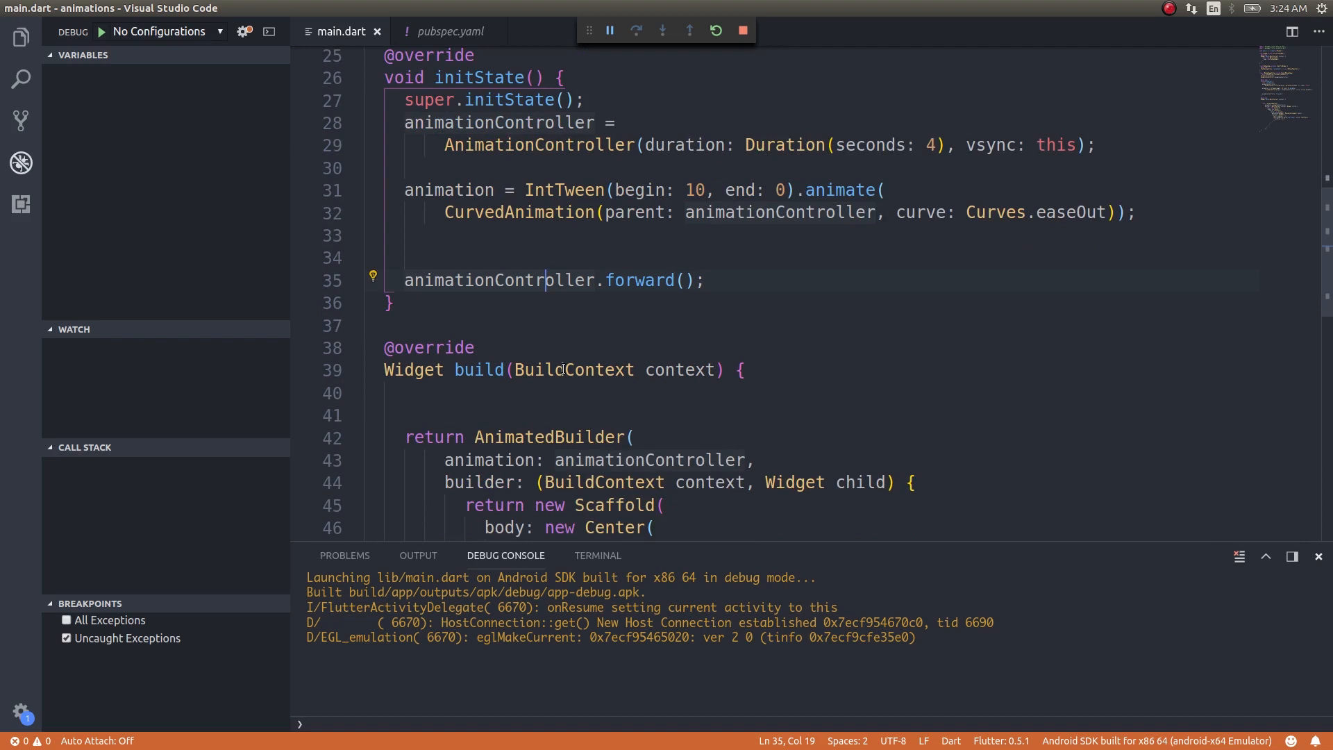